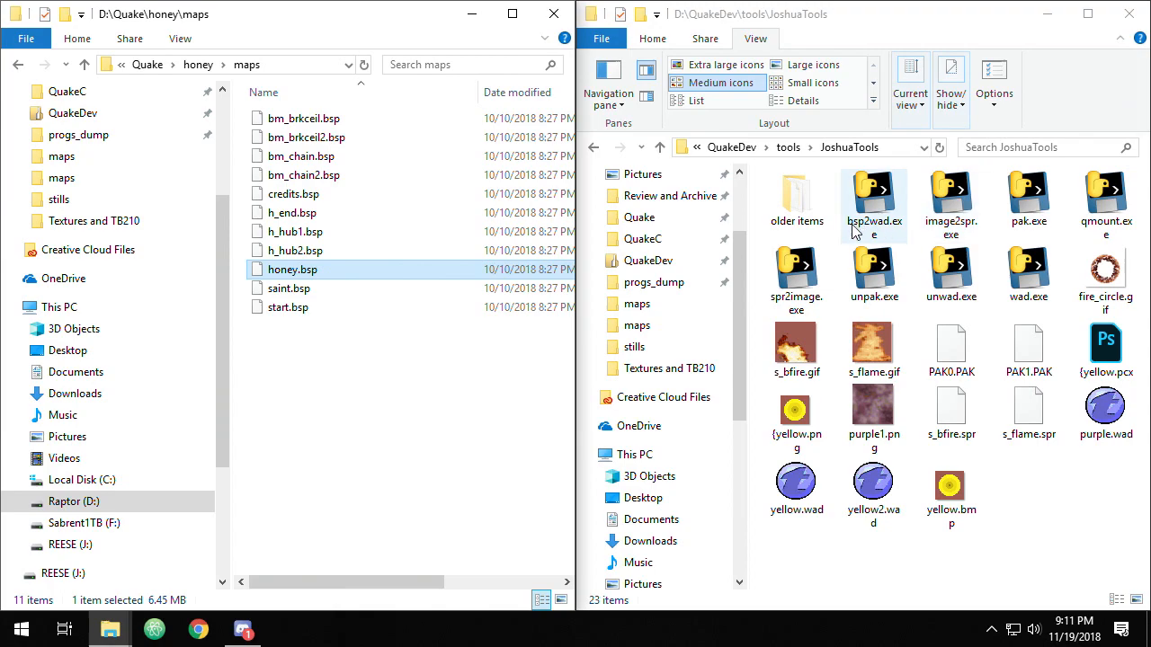
mouse_move(885, 230)
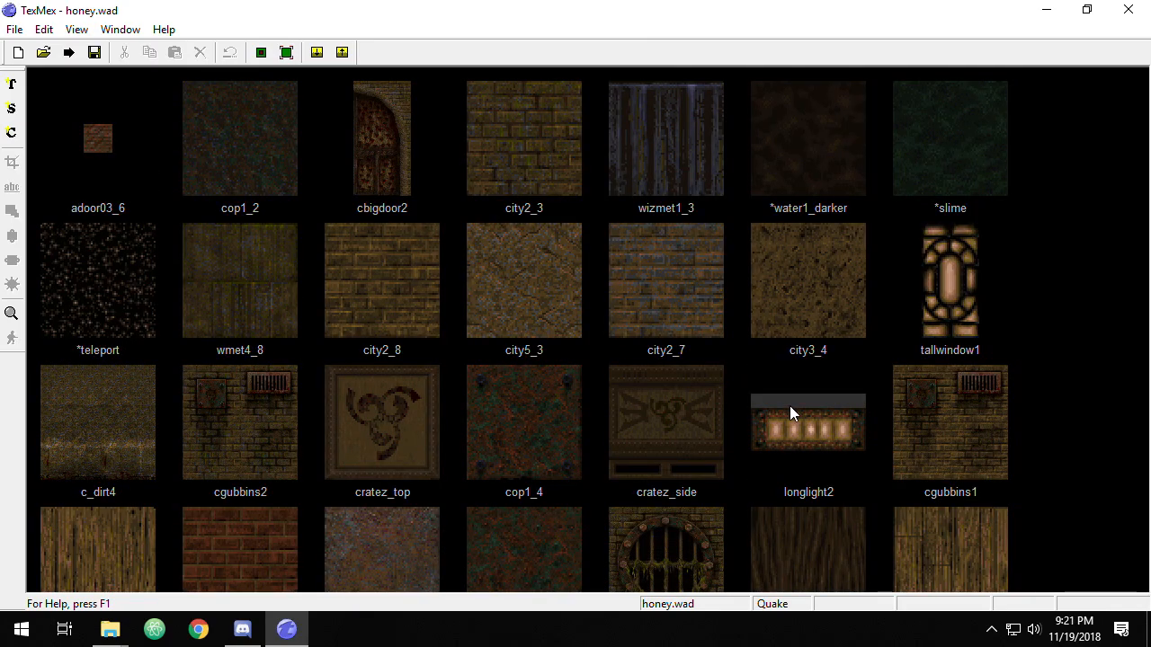
- Scroll down through honey.wad's texture thumbnails
scroll("down", 3)
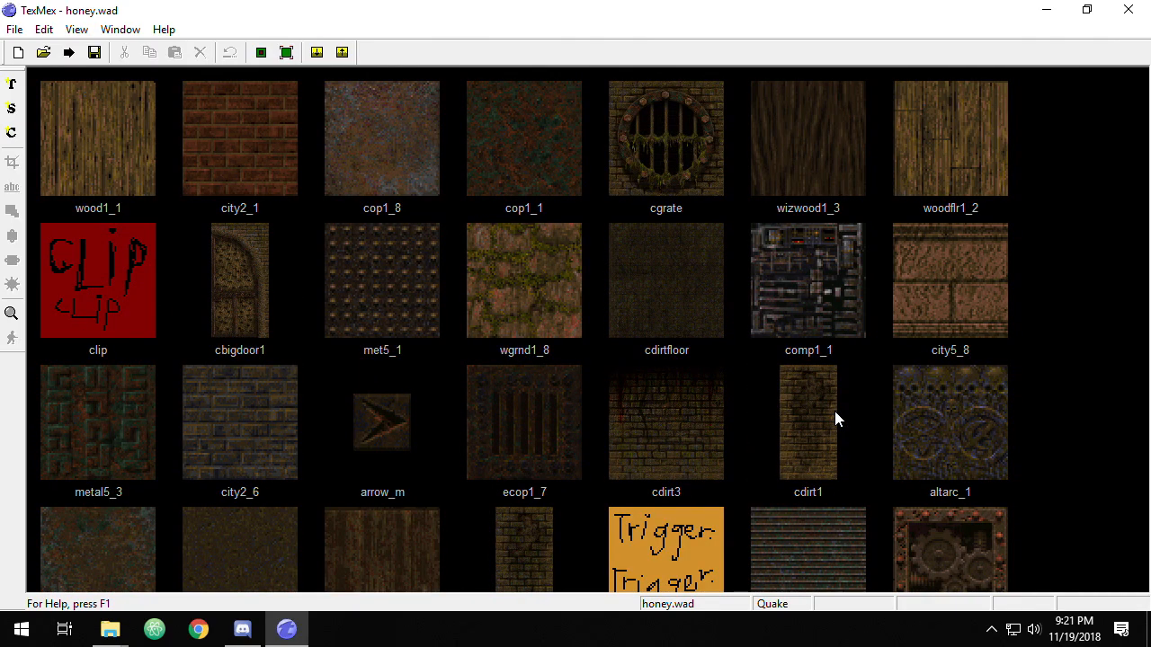
scroll("down", 3)
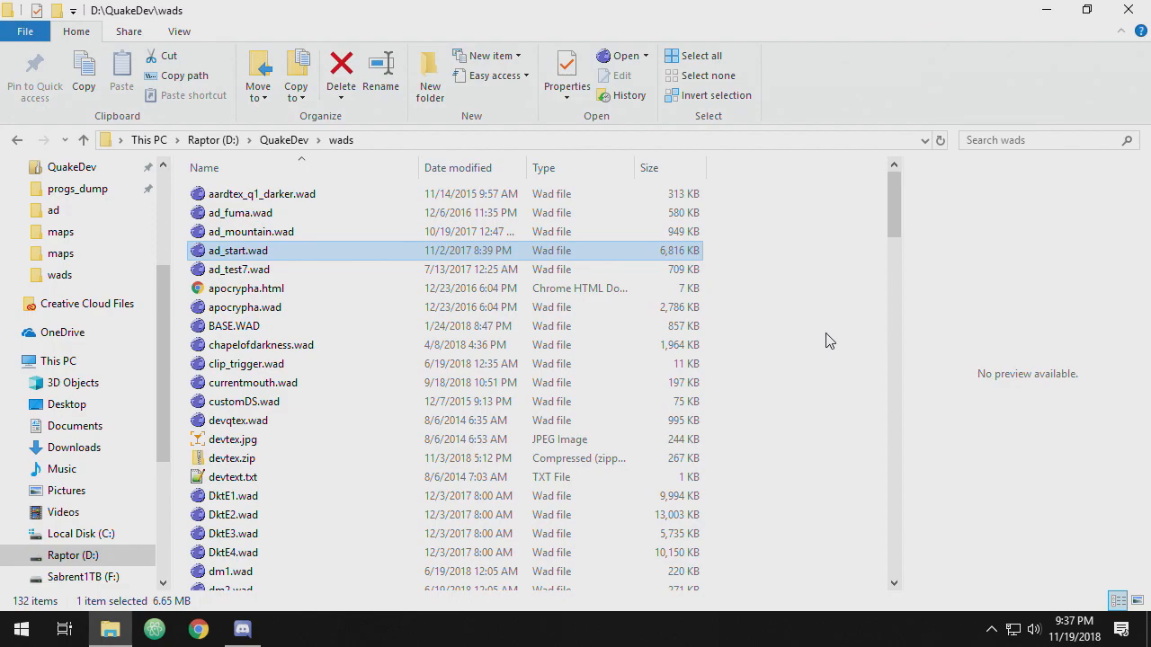
mouse_move(310, 255)
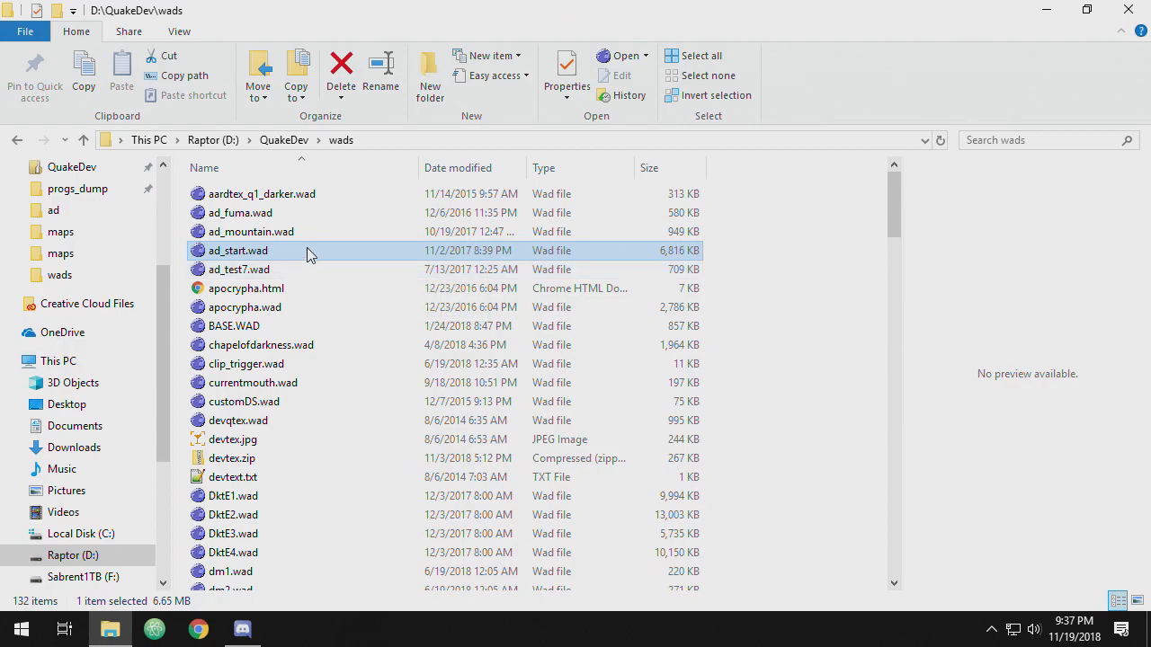
- Open ad_start.wad from Explorer and select the *teleportred texture
double_click(235, 250)
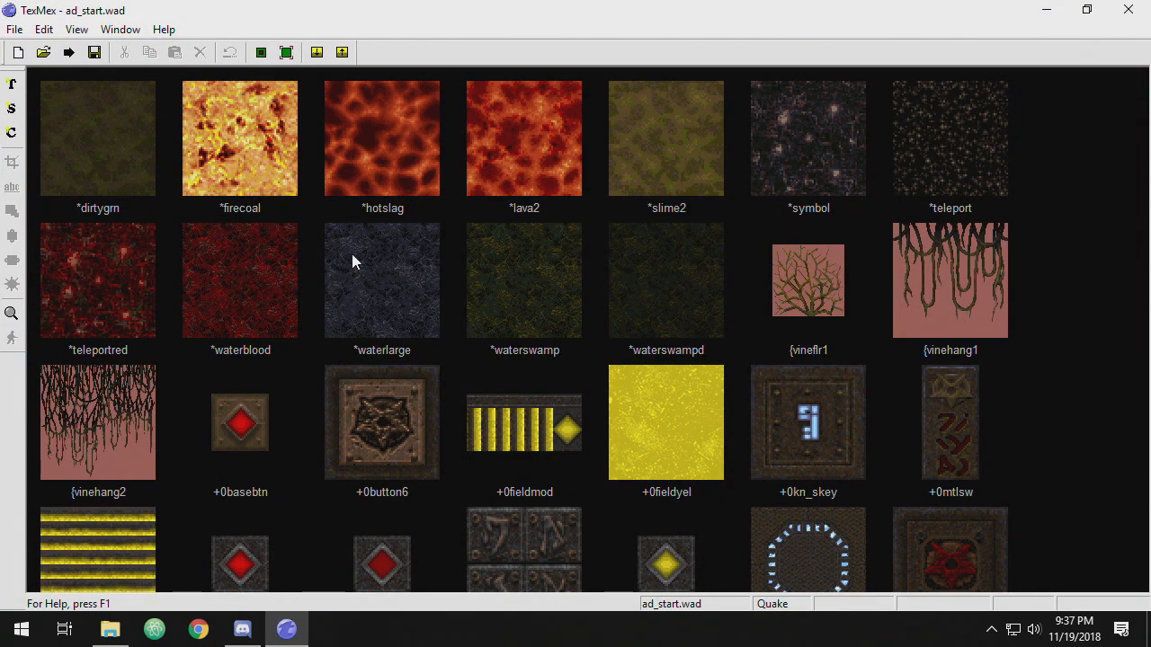
mouse_move(495, 360)
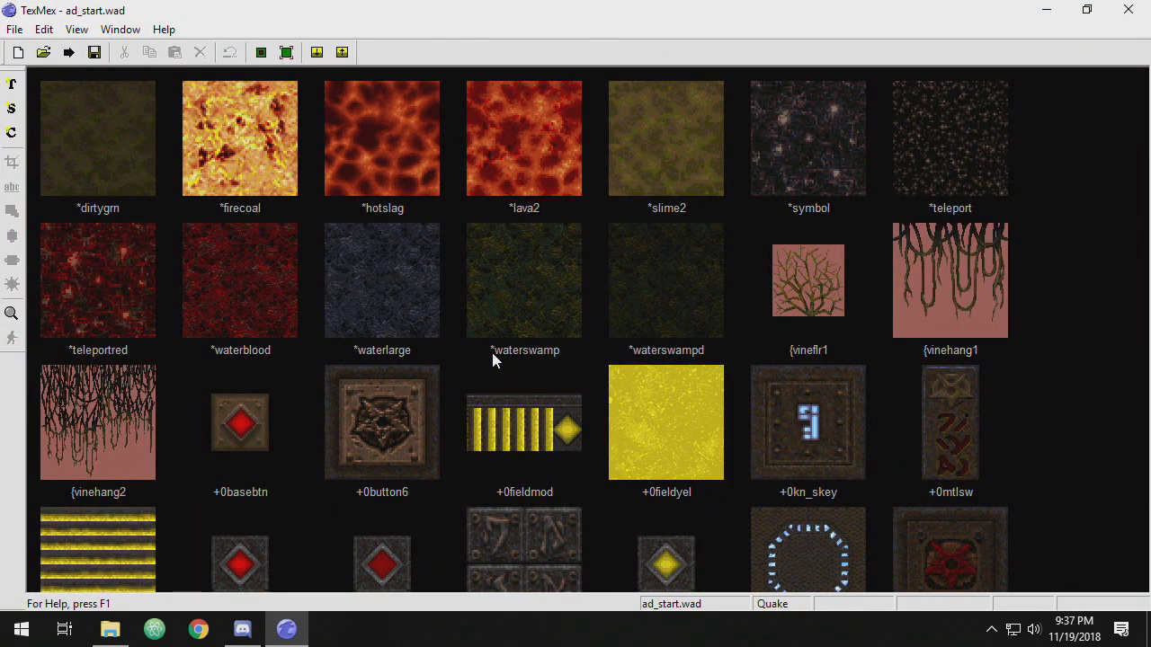
scroll("down", 3)
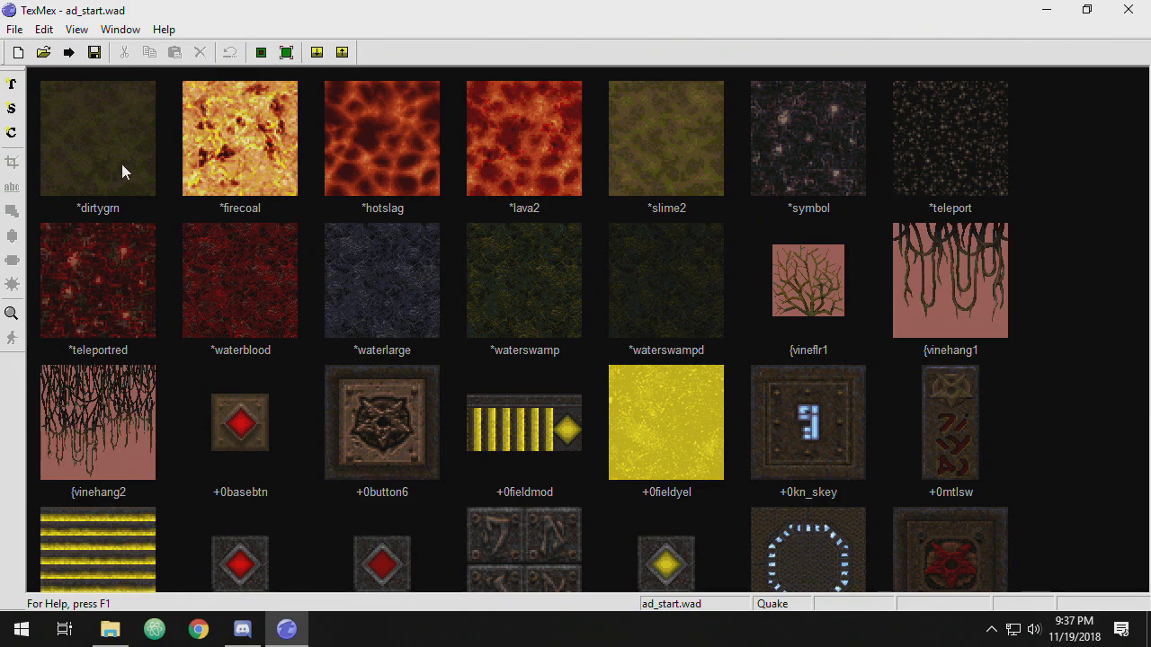
left_click(97, 280)
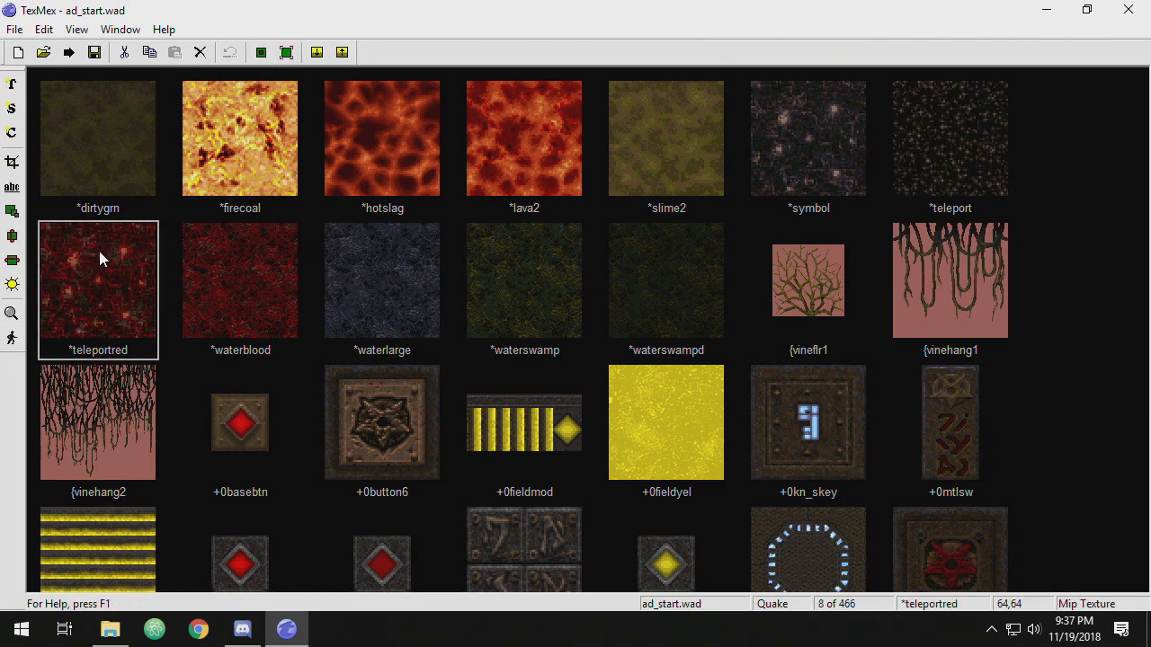
mouse_move(13, 285)
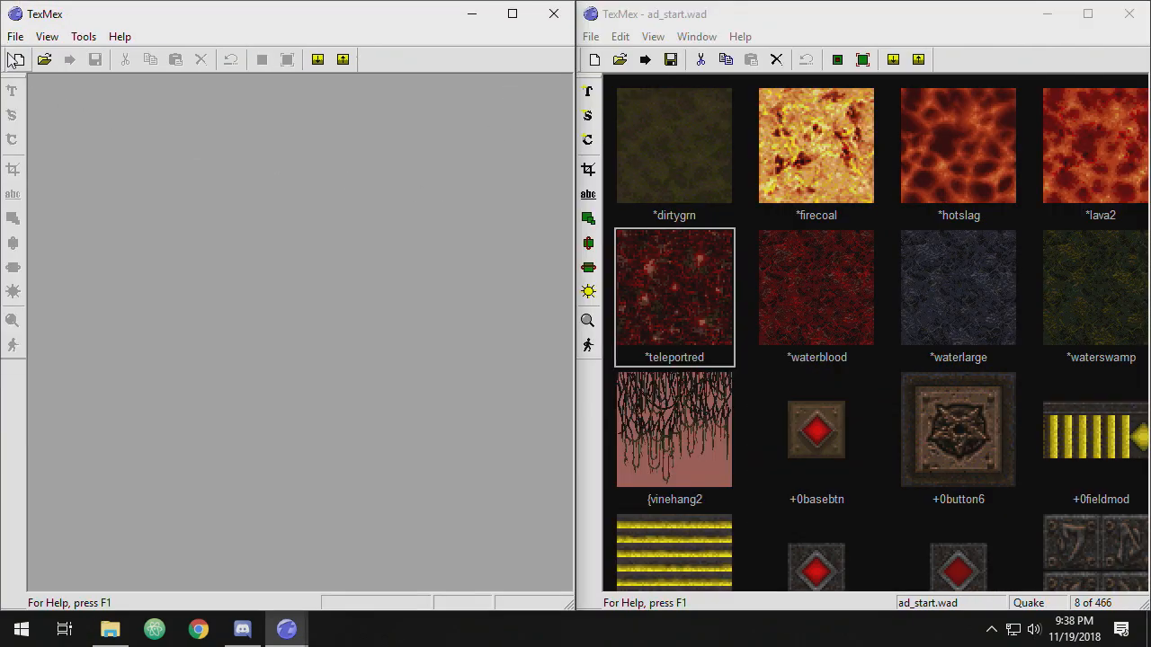
- Create a new empty WAD and begin copying city4_1sw from ad_start.wad into it
left_click(11, 58)
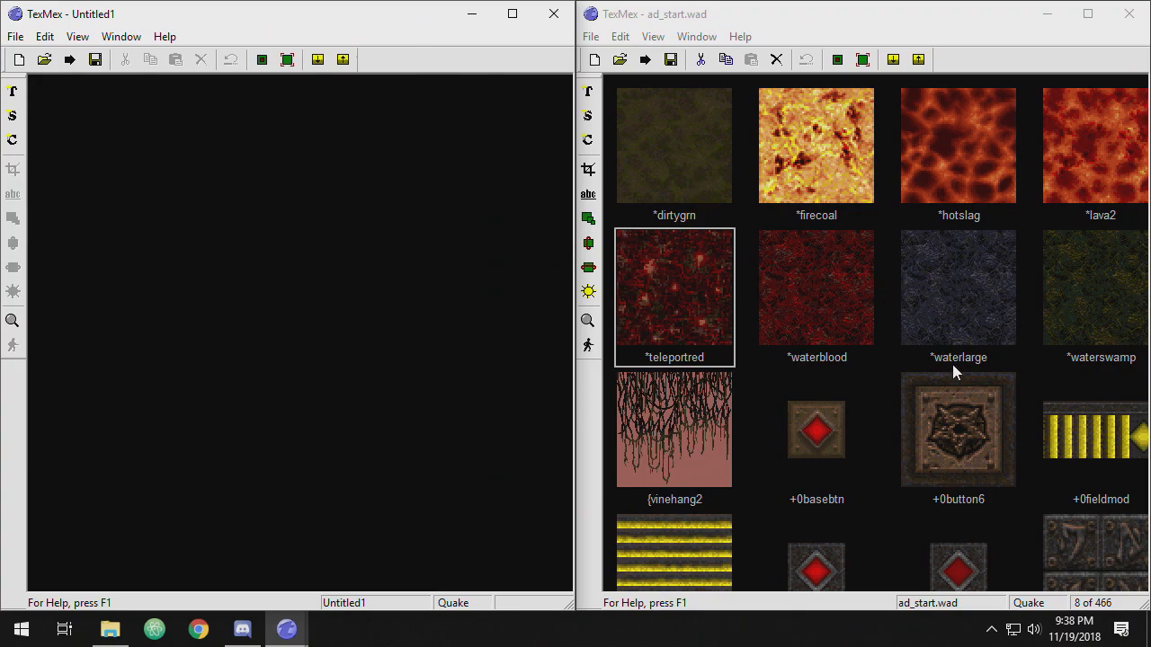
scroll("down", 3)
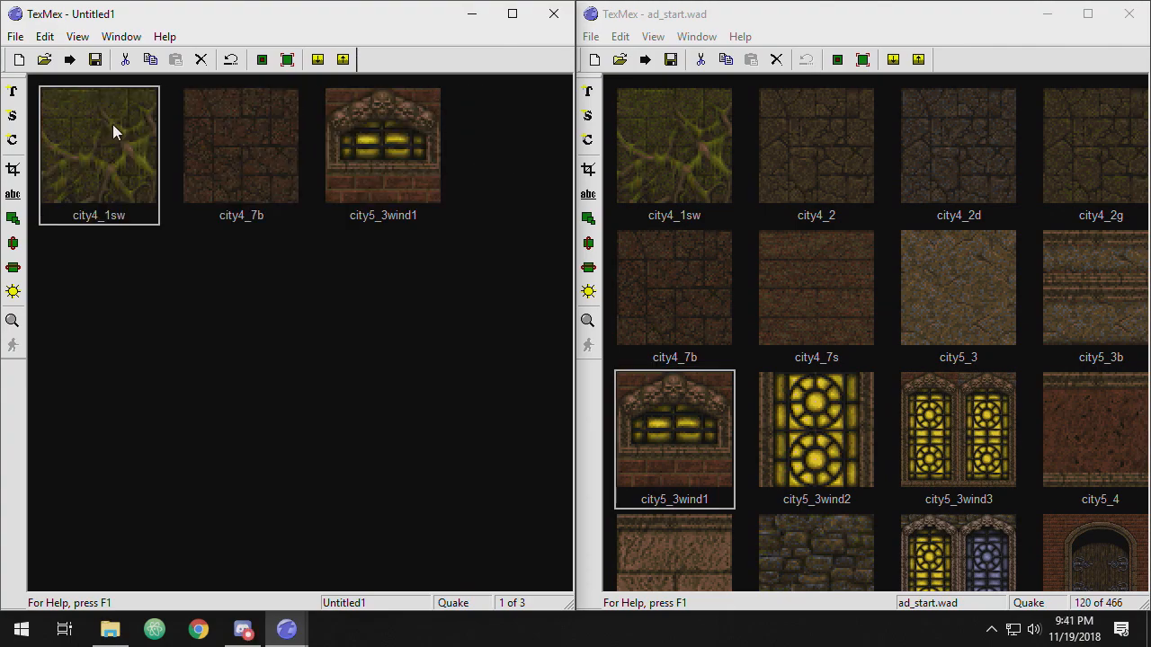
right_click(115, 132)
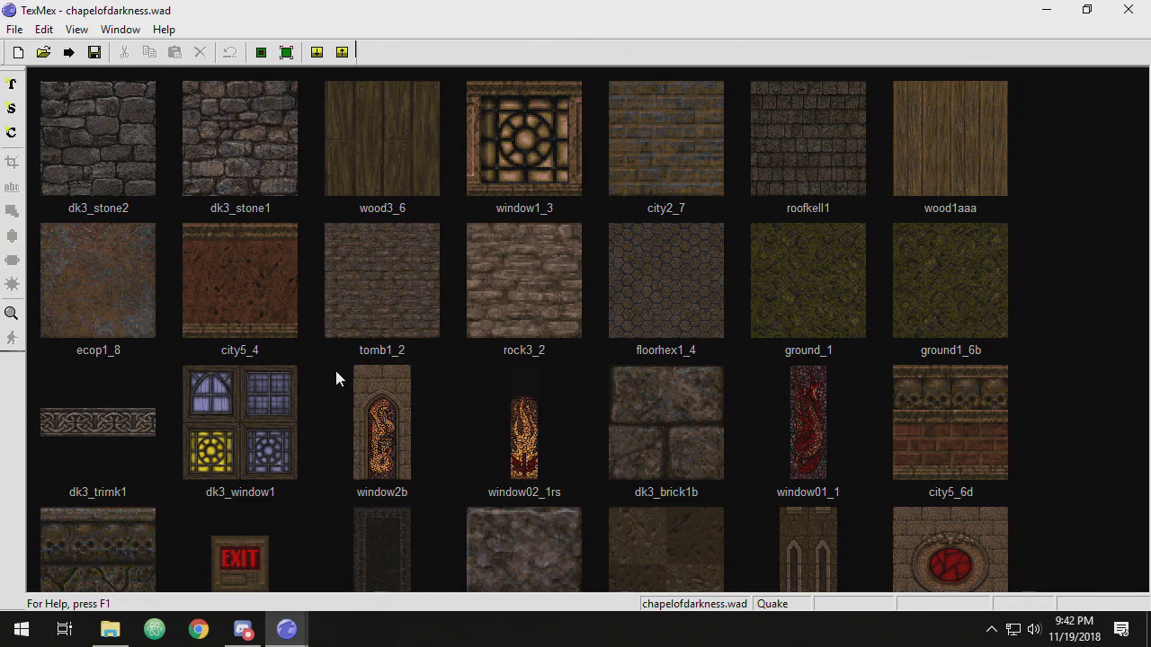
scroll("down", 3)
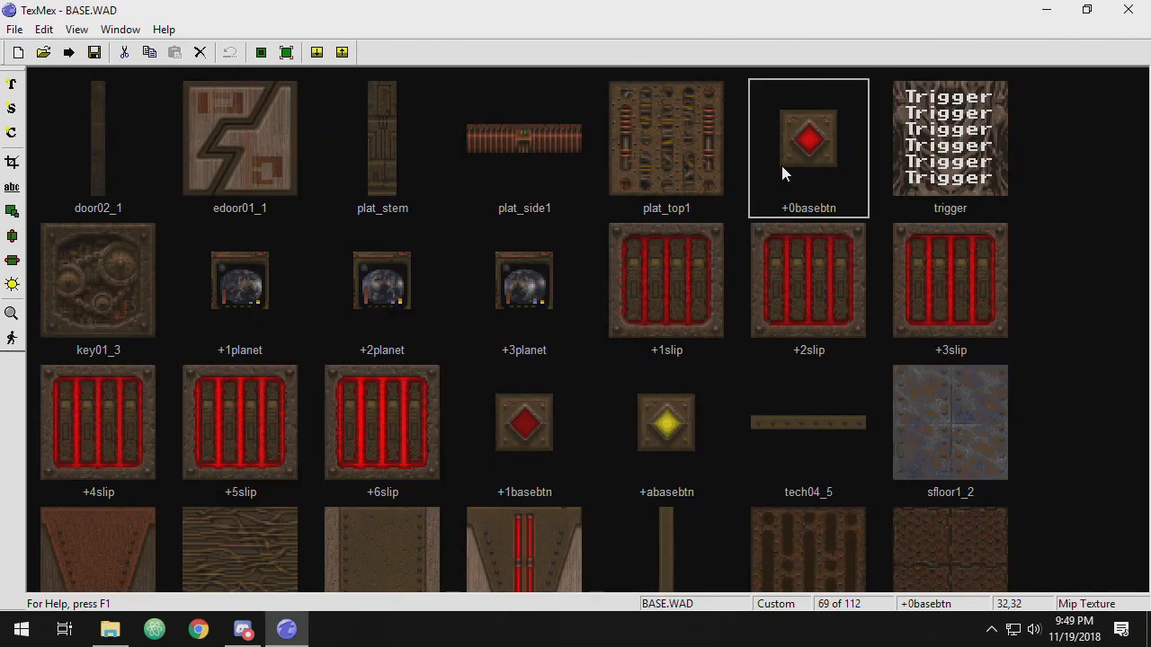
- Preview the +0basebtn texture in Animated View
right_click(808, 140)
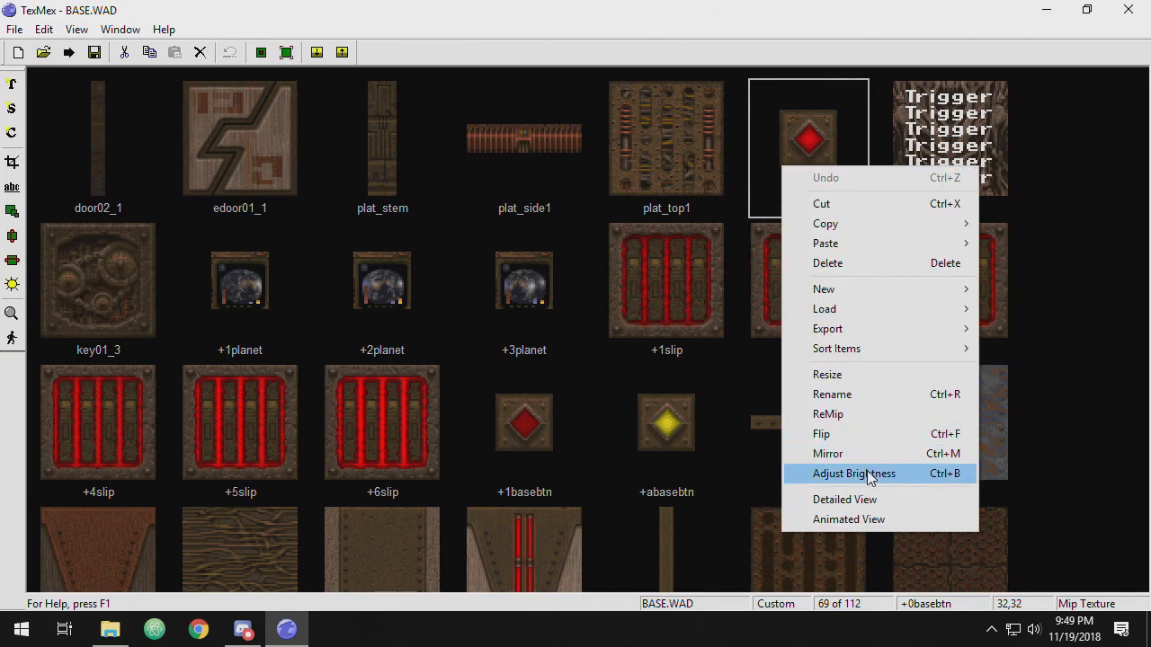
mouse_move(910, 493)
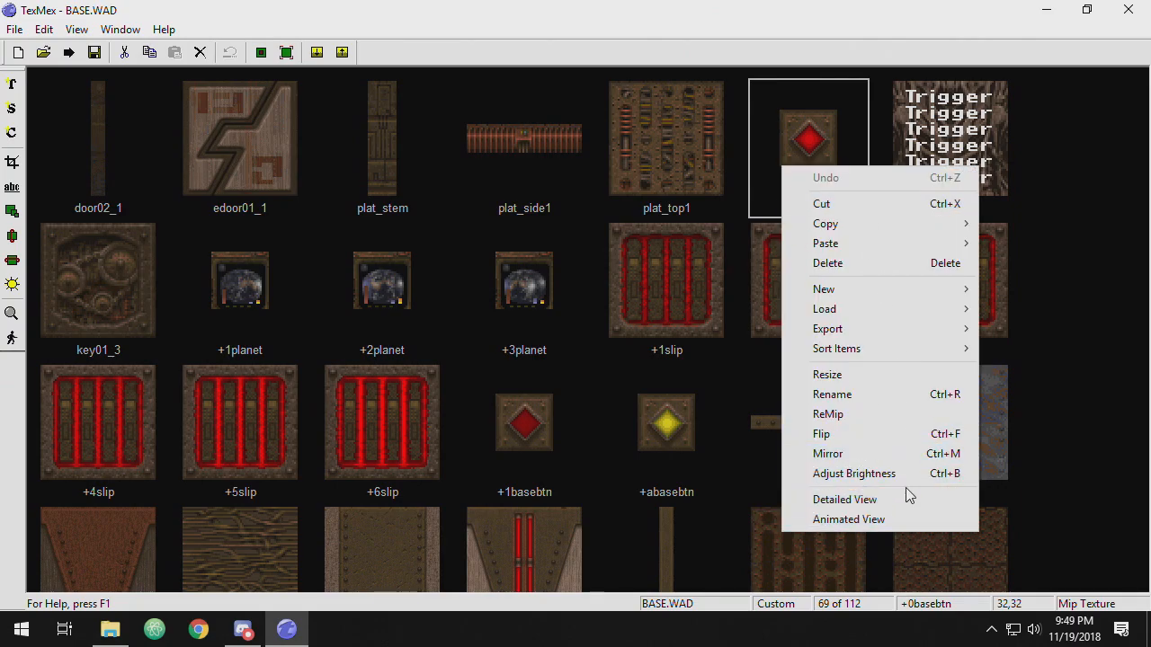
left_click(848, 517)
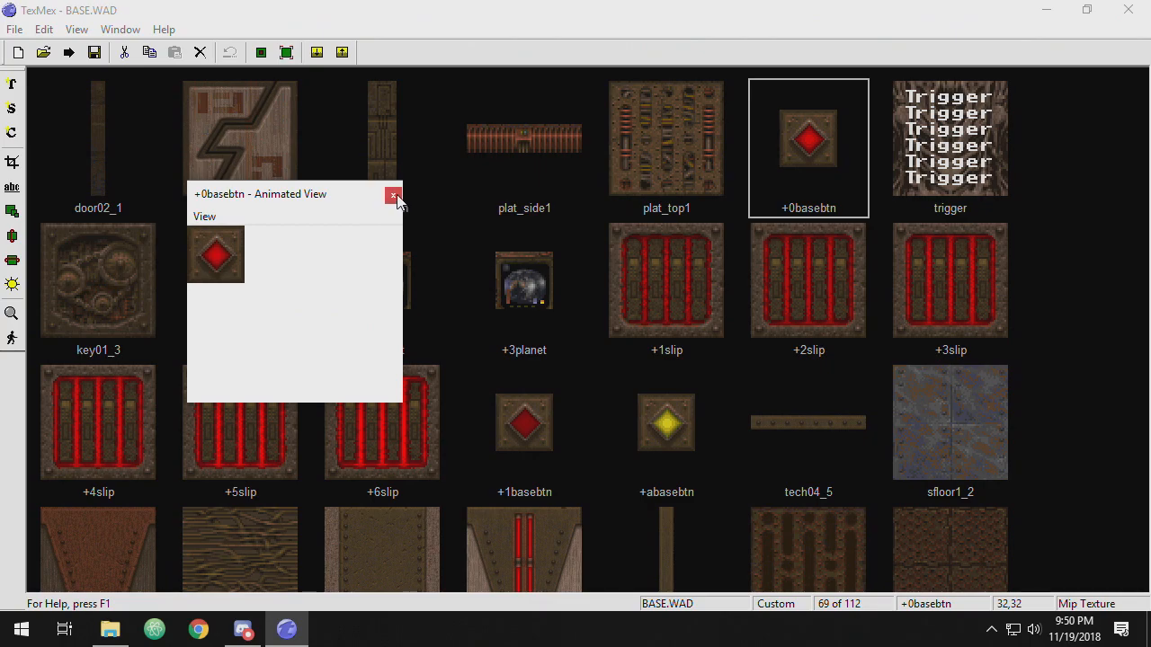
mouse_move(394, 196)
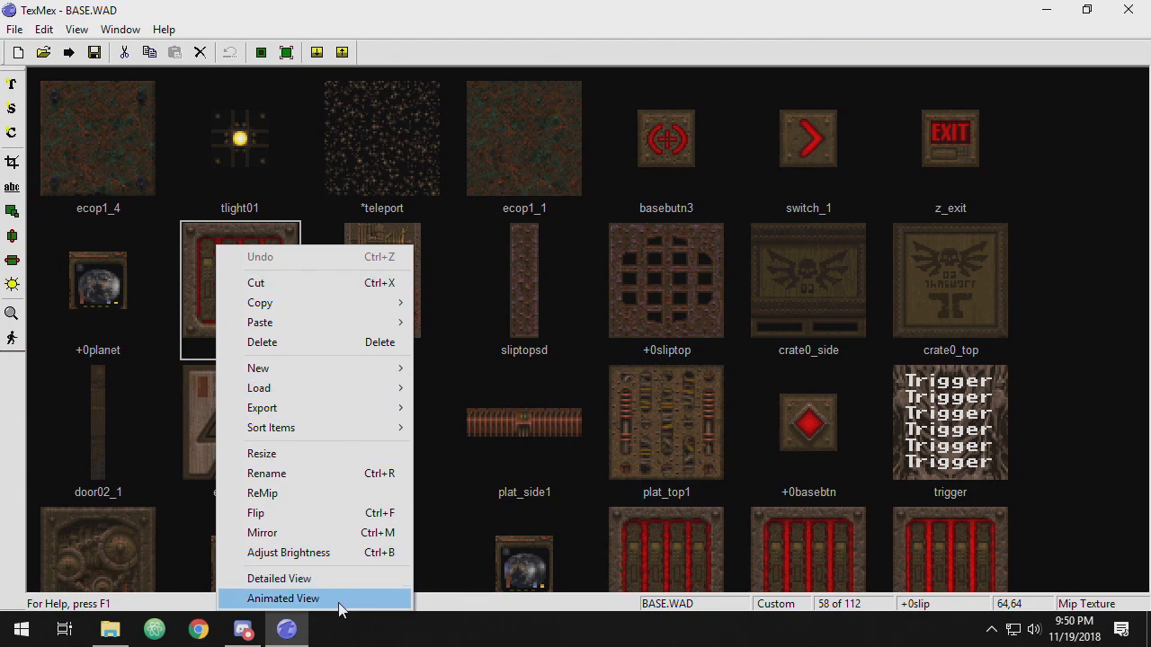
- Preview the +0slip texture in Animated View
left_click(282, 597)
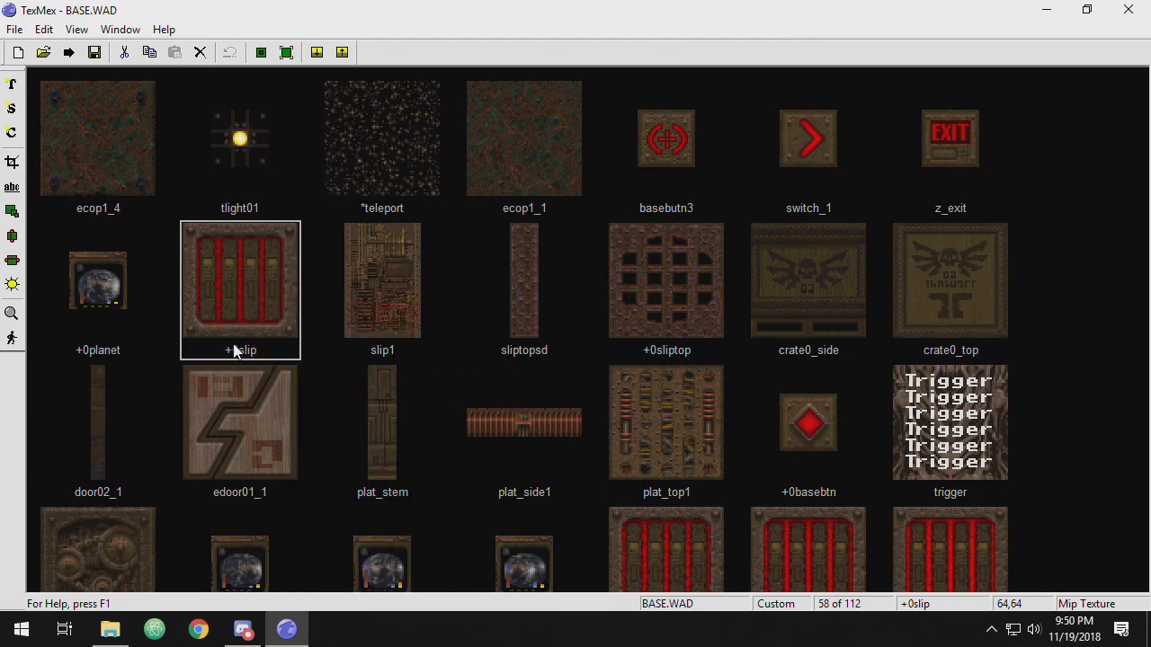
mouse_move(249, 271)
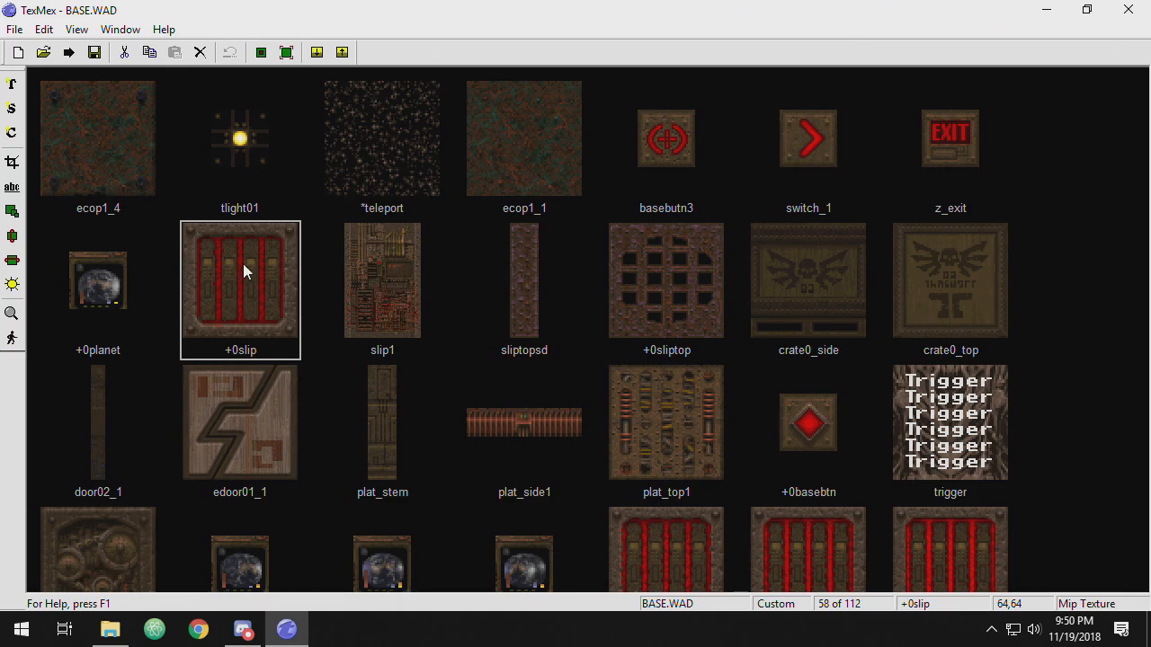
double_click(241, 281)
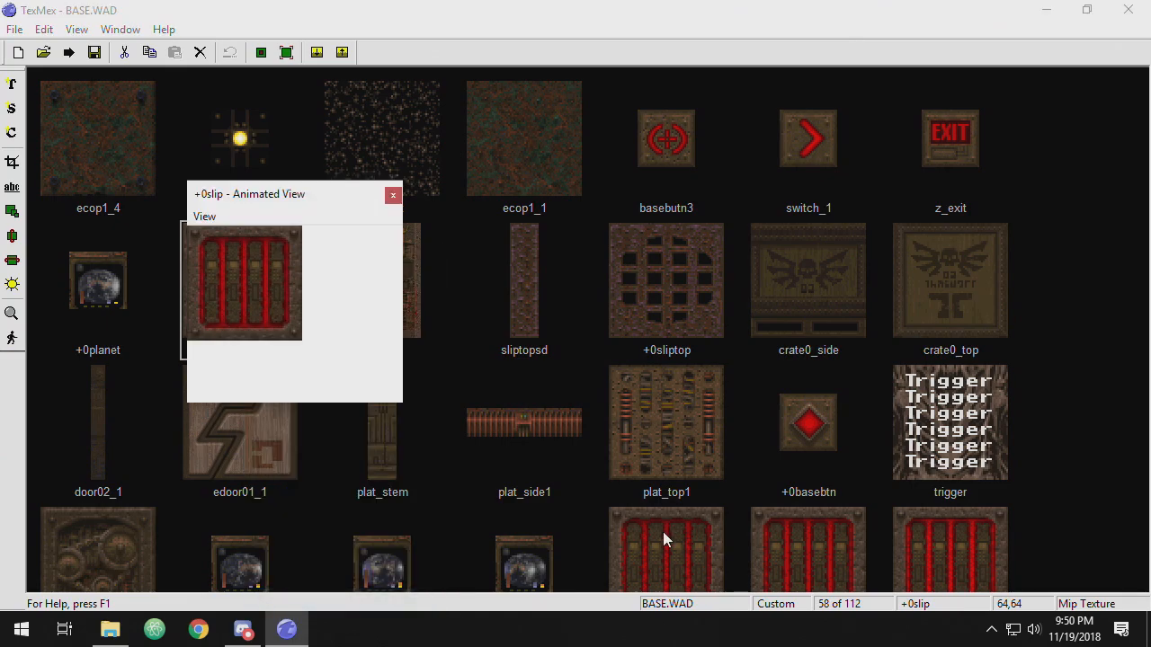
- Show the export format choices (Bmp/Jpg/Lmp/Mip/Pcx/Tga24/Wal) for crate0_top
right_click(949, 280)
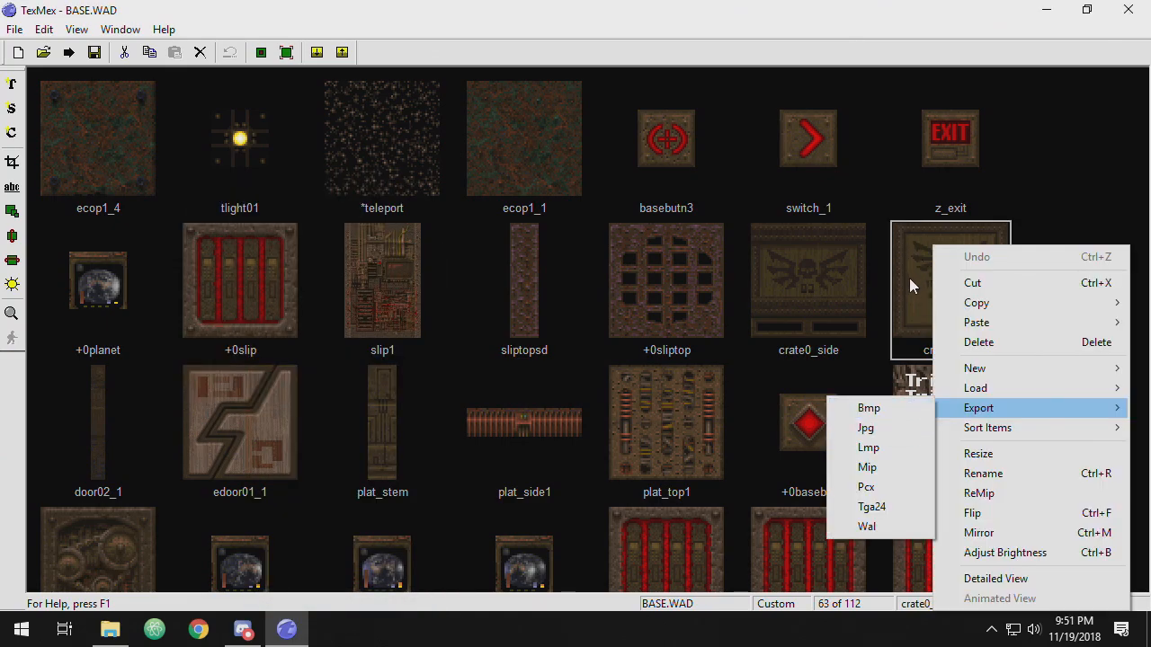
mouse_move(923, 280)
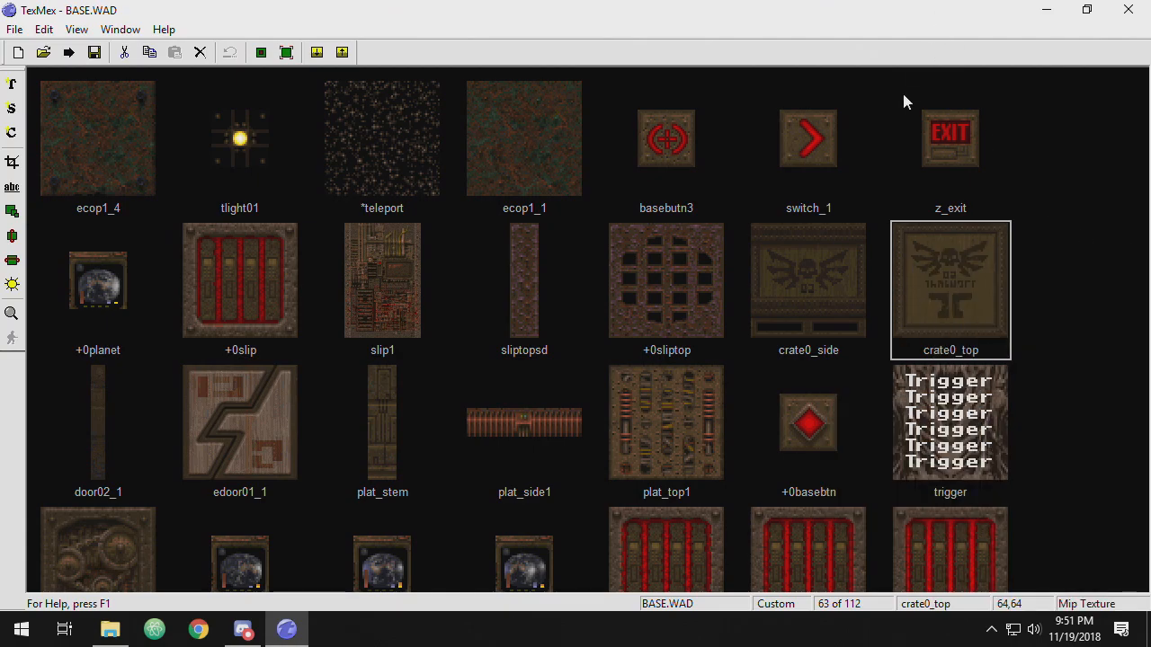
right_click(950, 288)
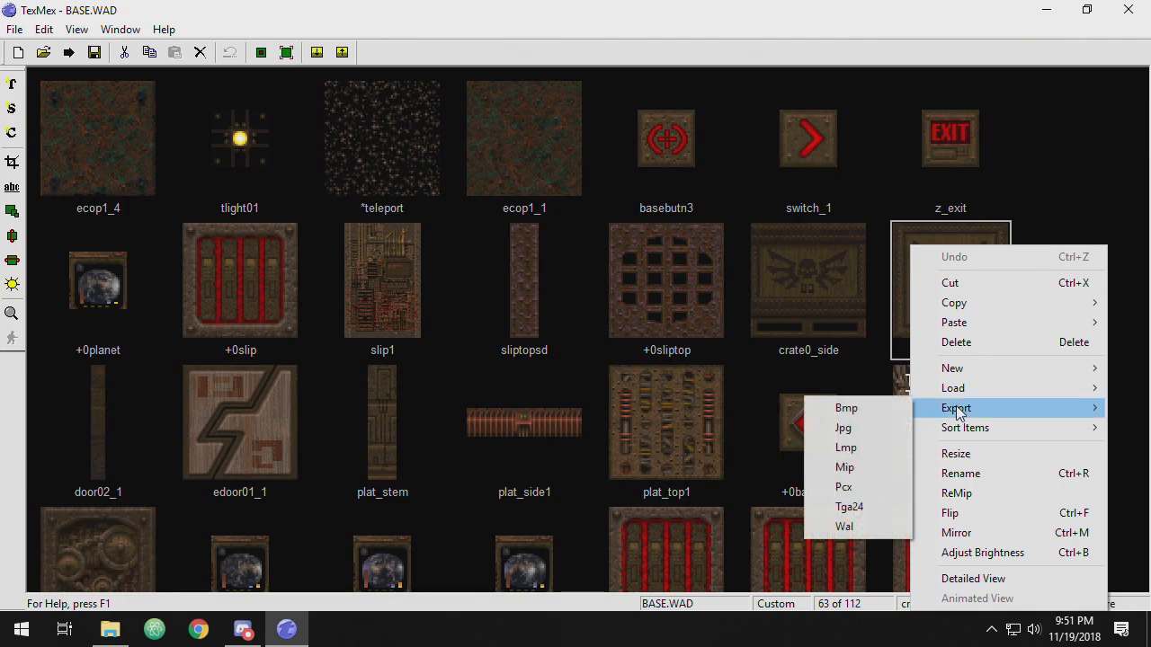
mouse_move(1021, 412)
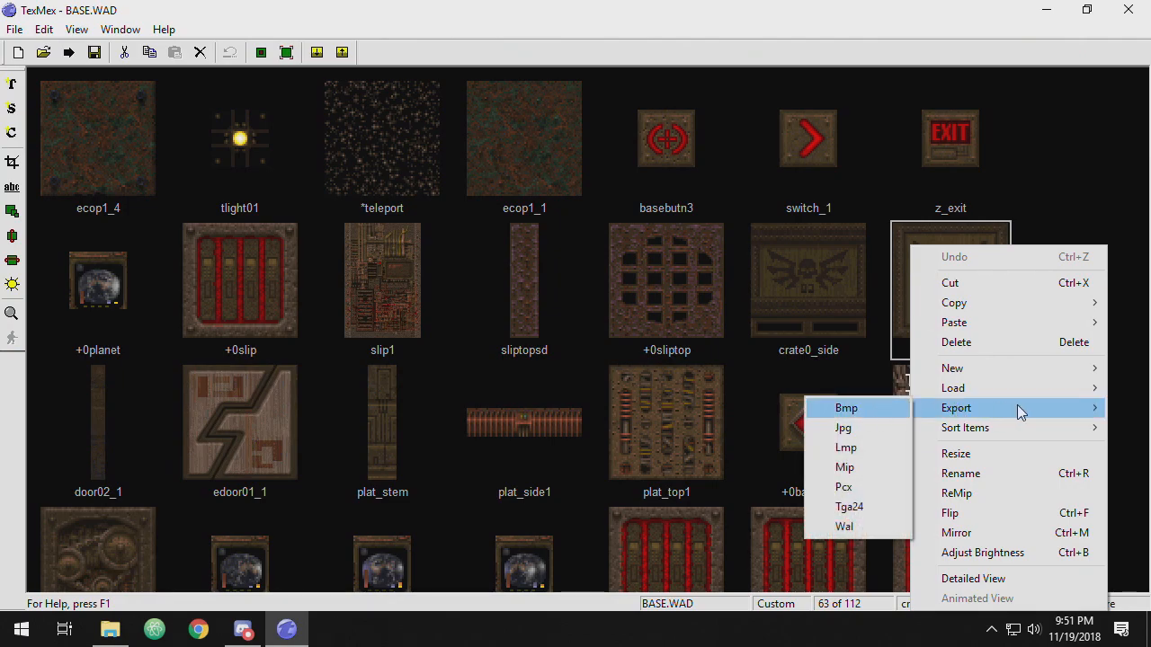
mouse_move(845, 468)
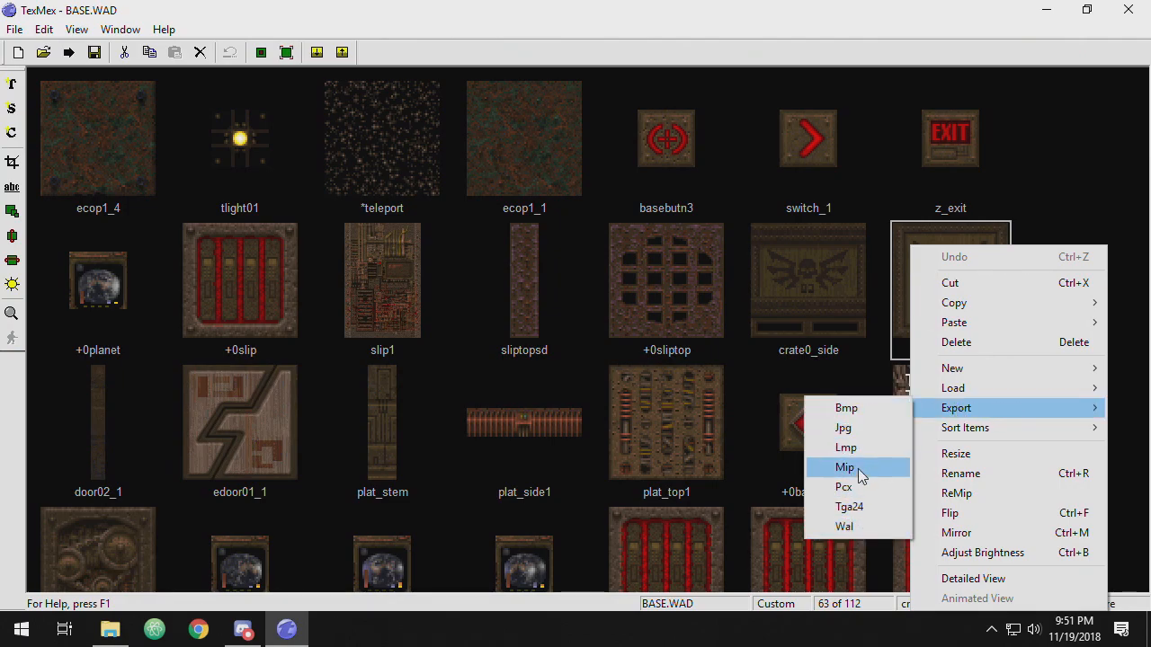
mouse_move(849, 336)
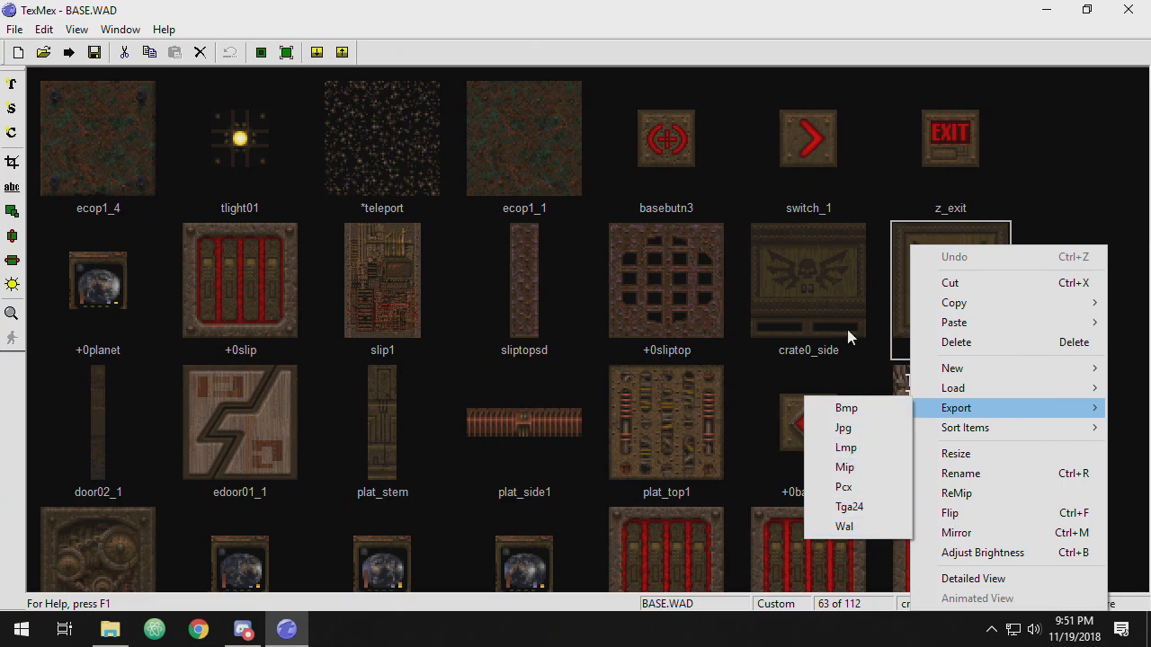
mouse_move(870, 417)
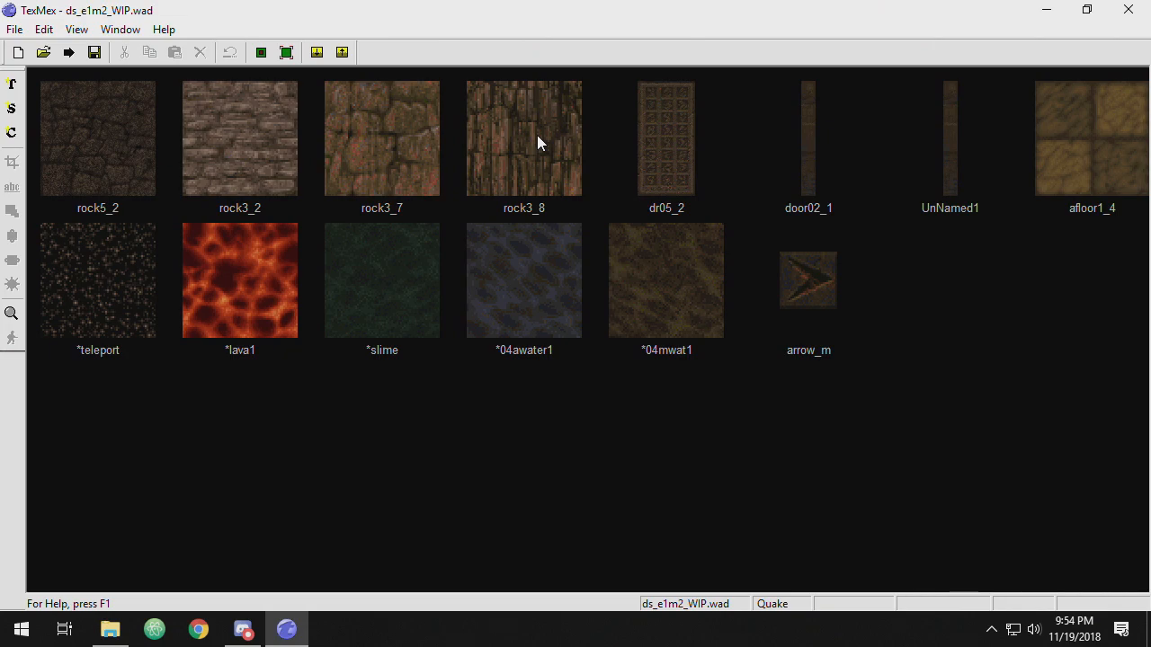
- Select the rock3_8 texture in ds_e1m2_WIP.wad
left_click(539, 142)
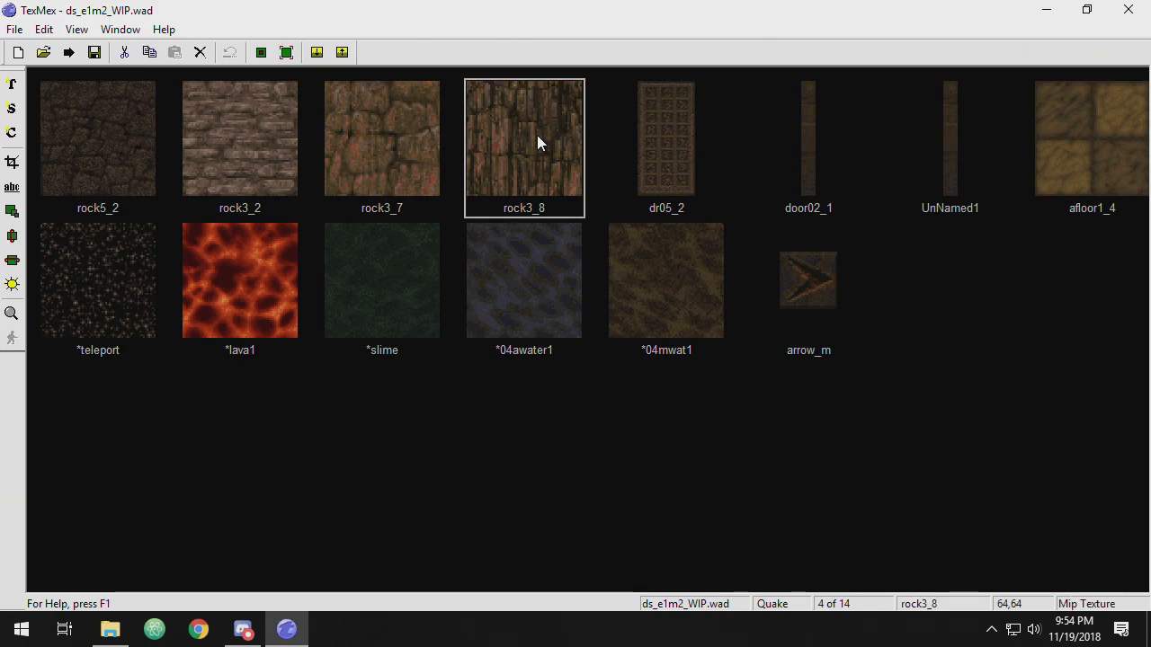
mouse_move(73, 33)
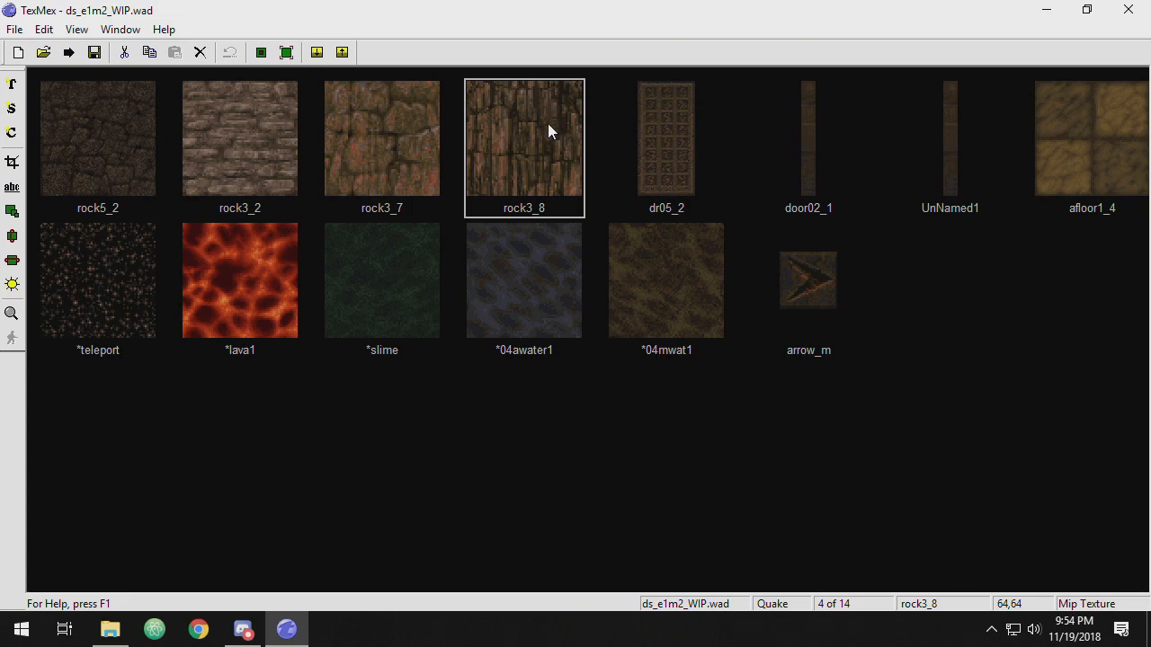
mouse_move(539, 128)
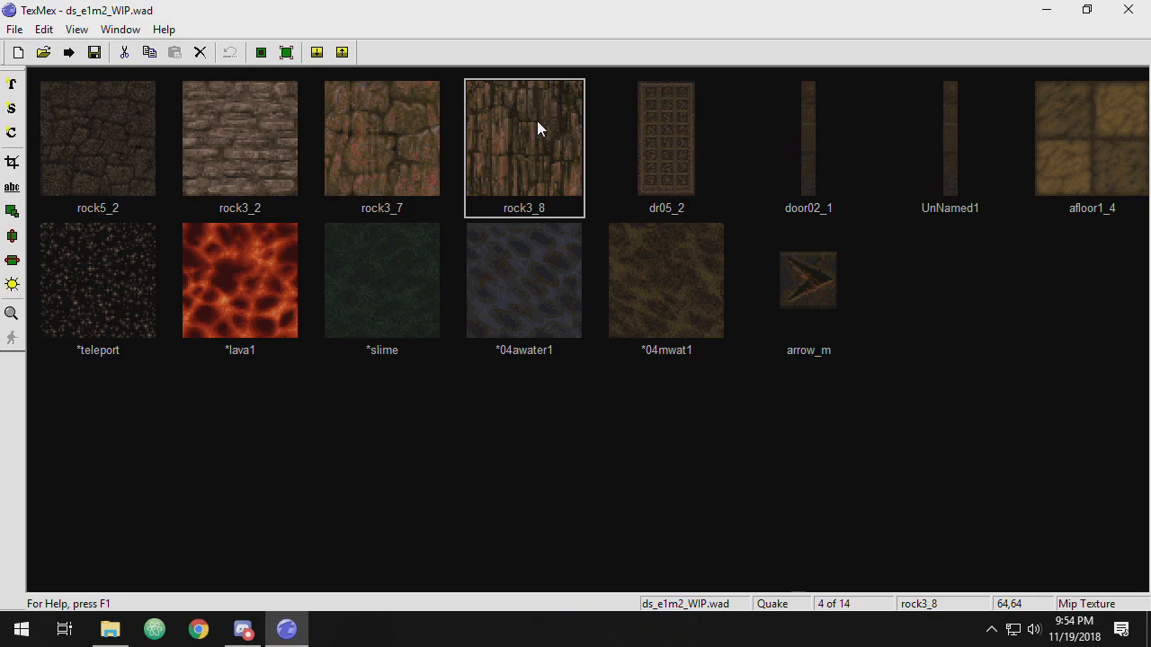
- Export rock3_8 as rock3_8.mip to the Desktop
right_click(540, 135)
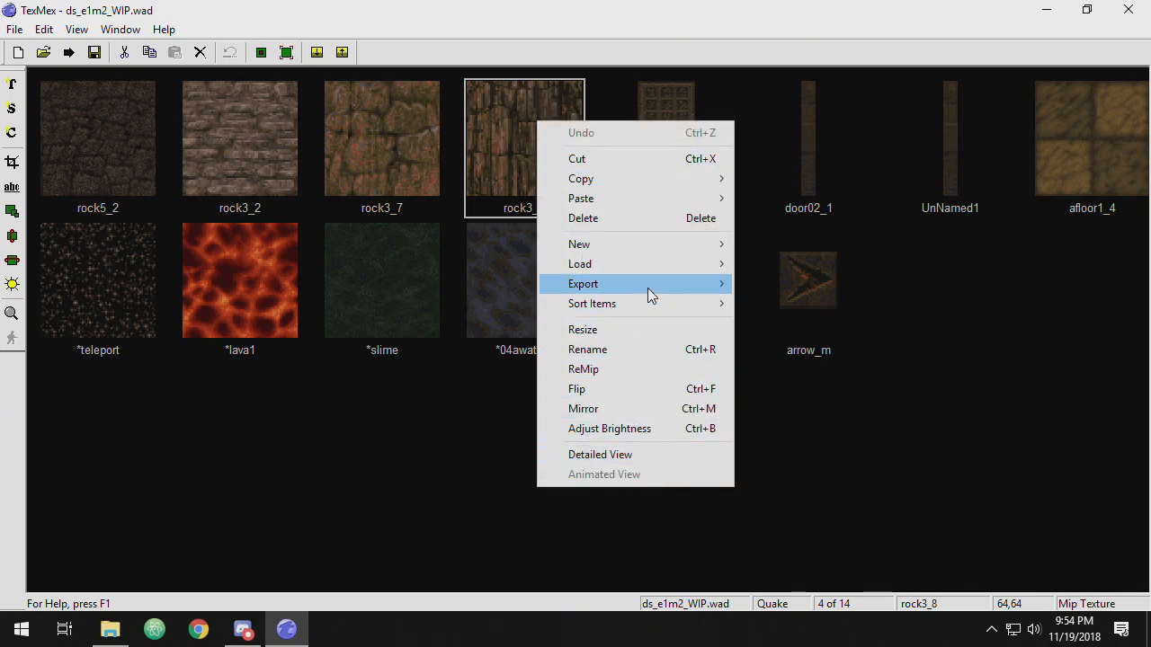
left_click(582, 284)
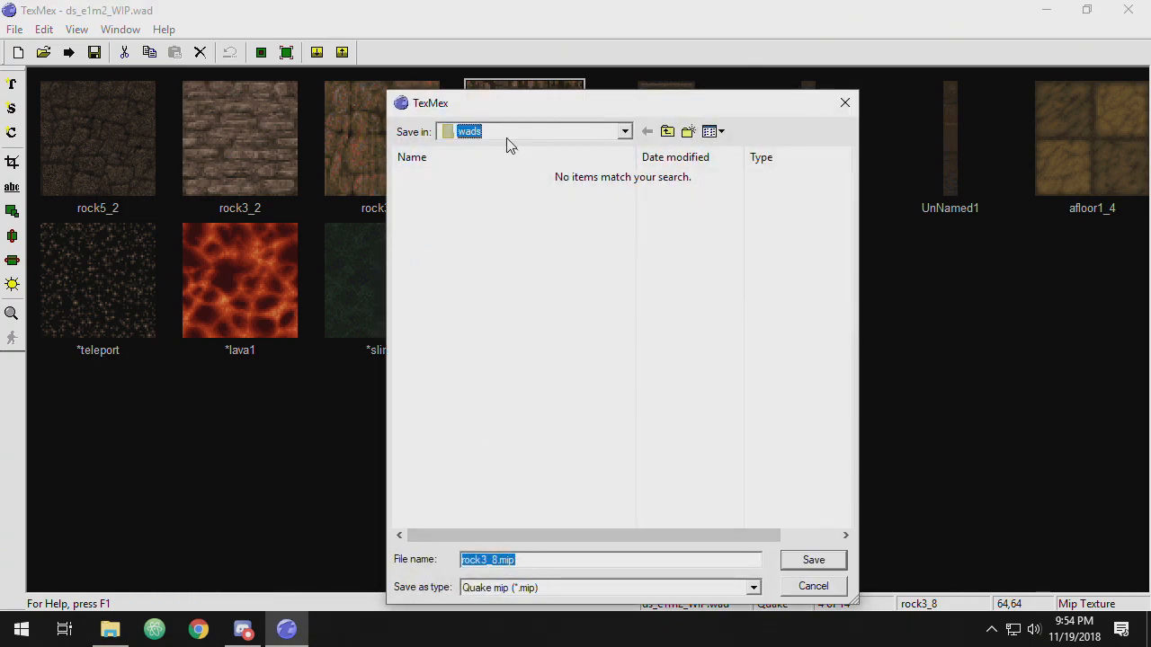
left_click(622, 131)
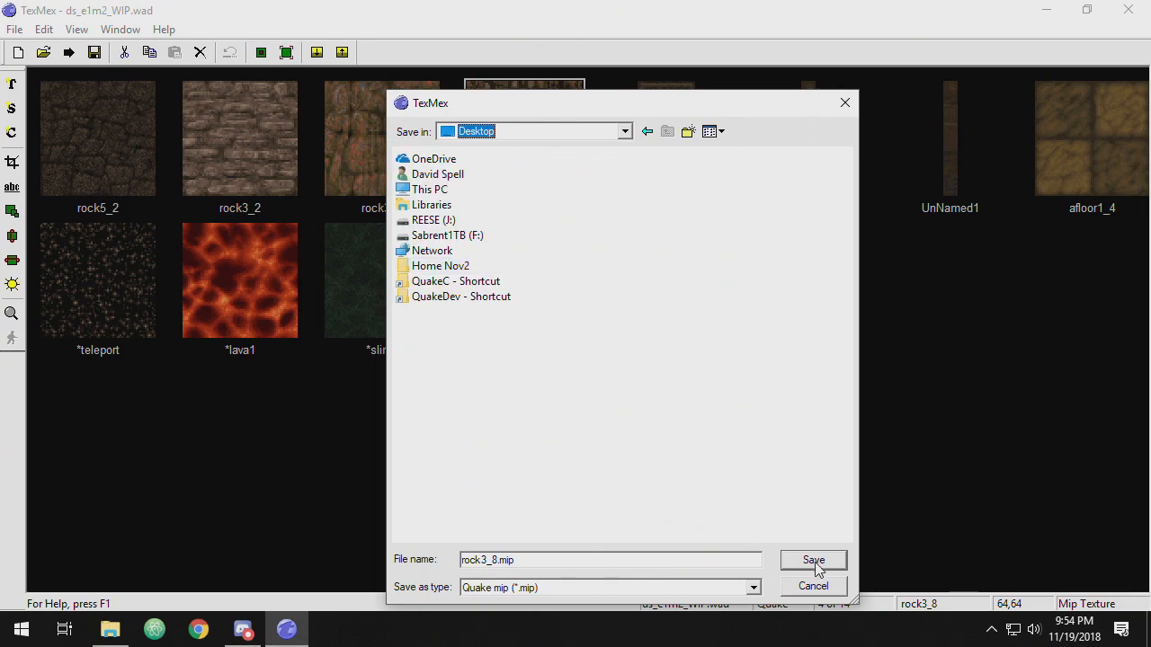
left_click(812, 561)
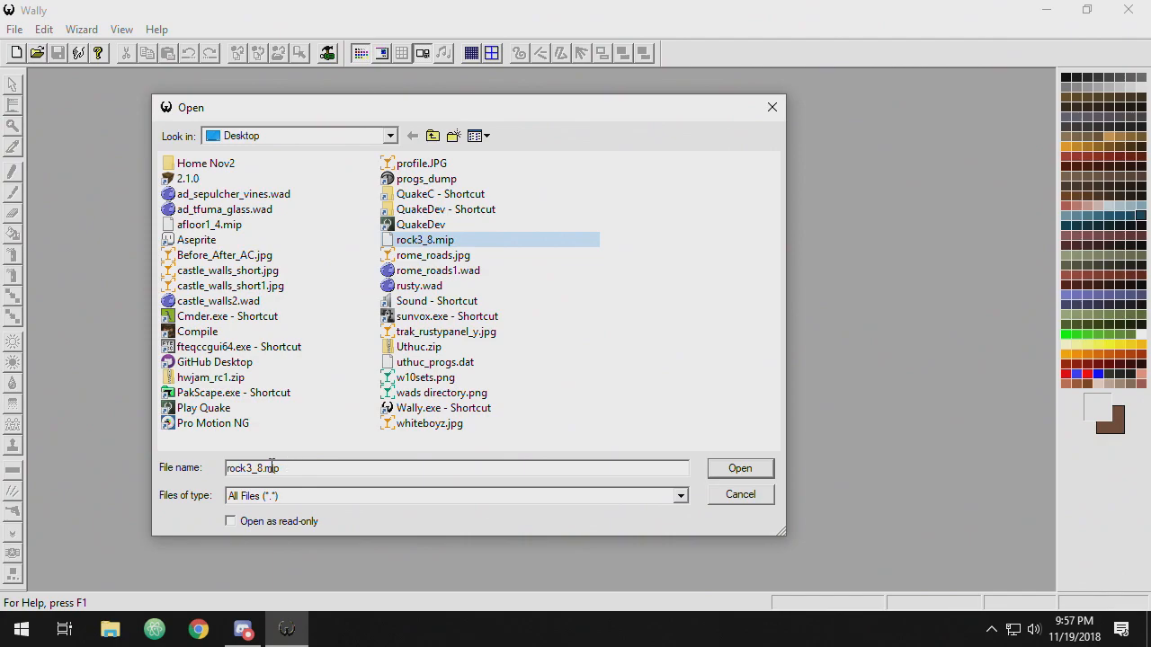
- Open rock3_8.mip from the Desktop in Wally
left_click(741, 467)
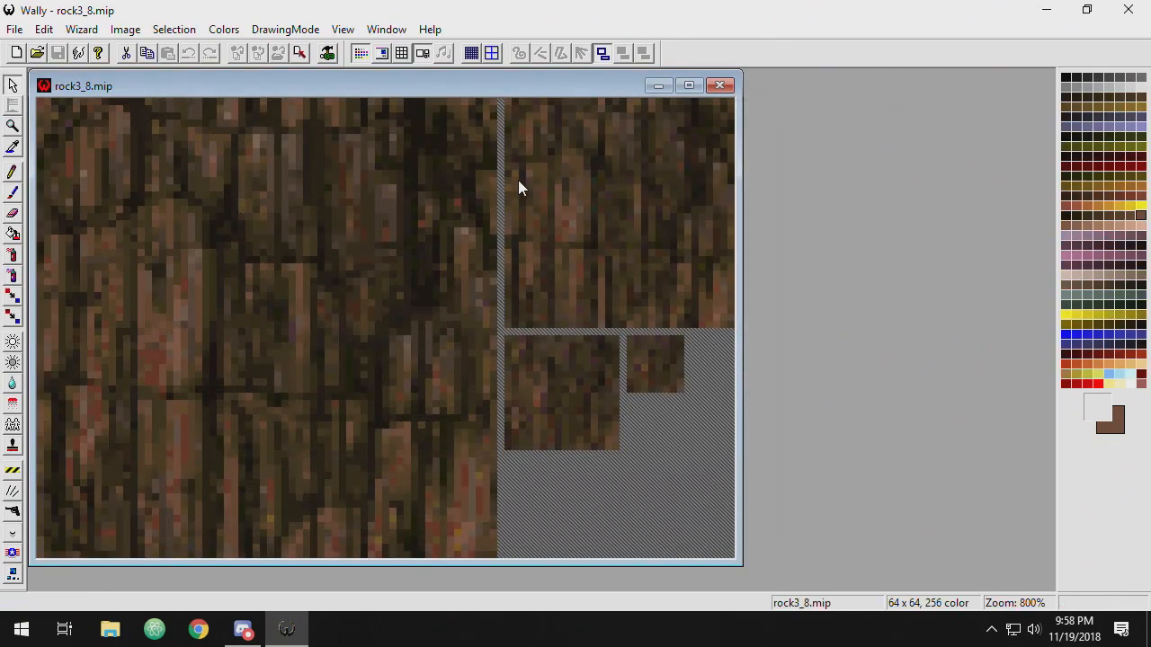
mouse_move(419, 217)
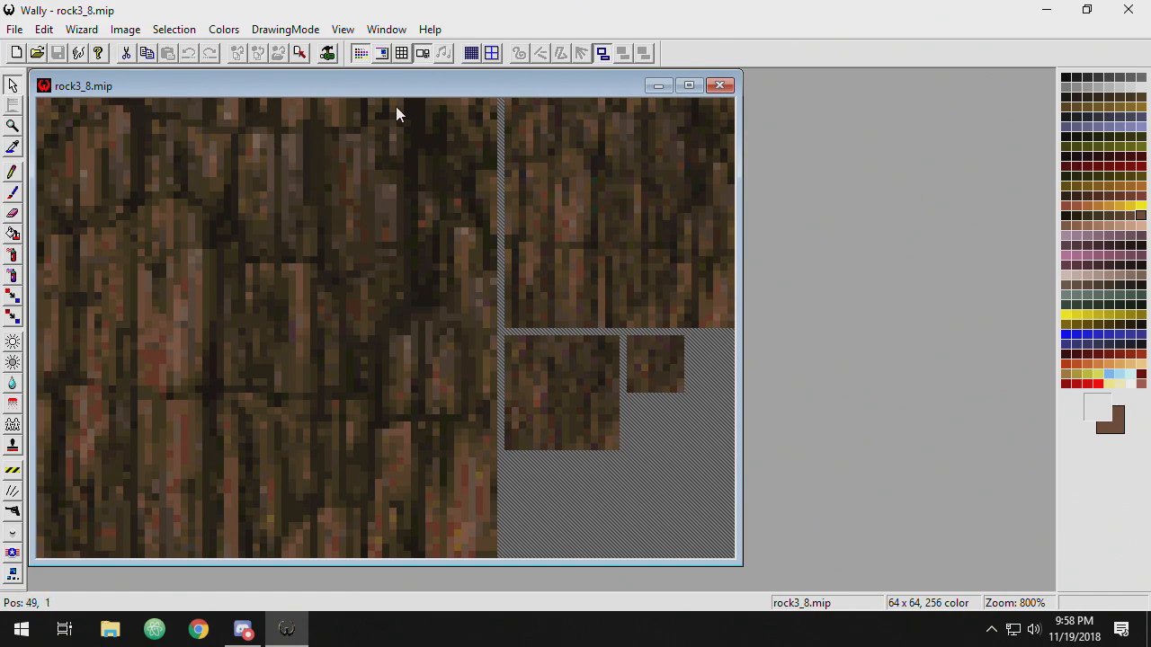
mouse_move(85, 144)
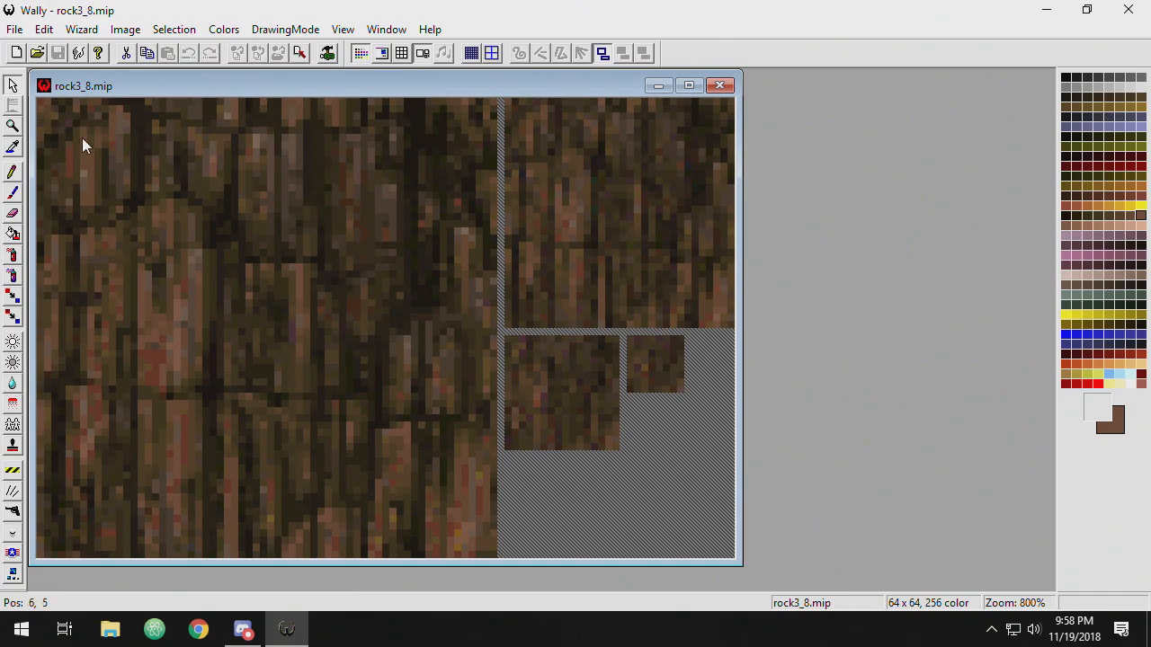
mouse_move(106, 144)
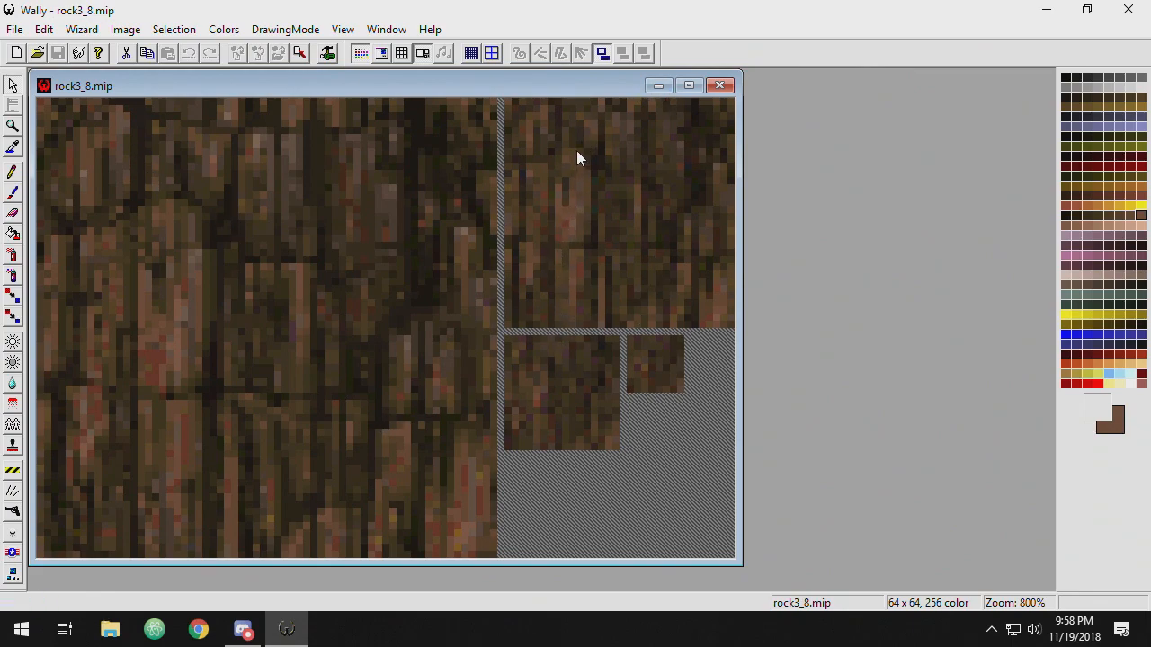
mouse_move(545, 288)
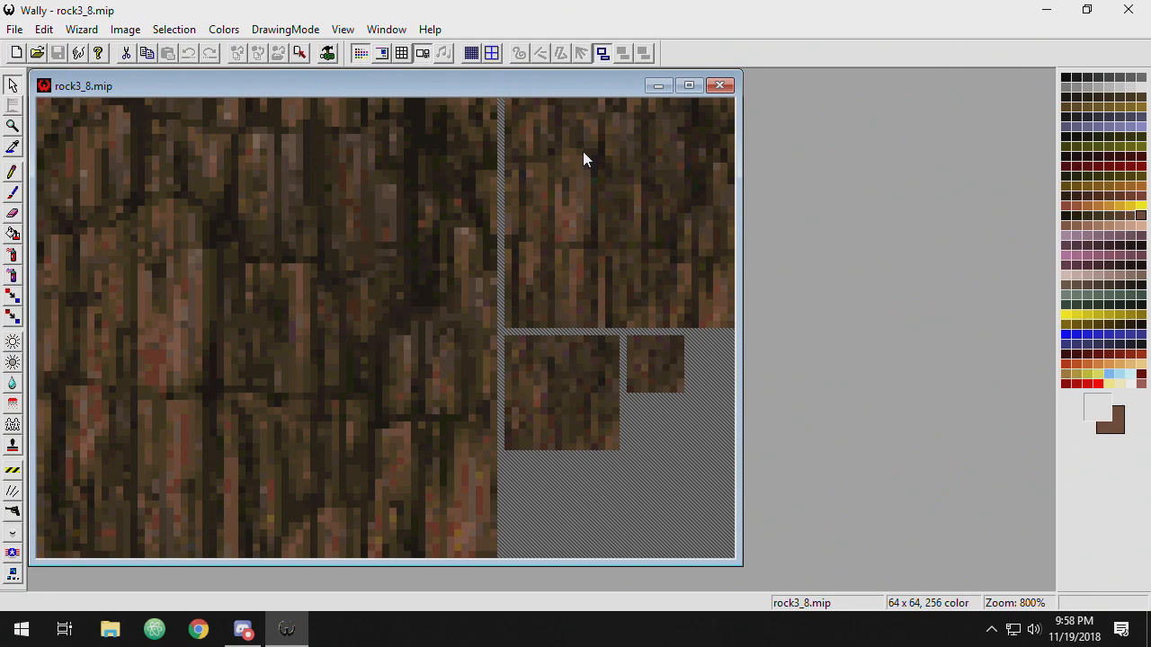
mouse_move(579, 370)
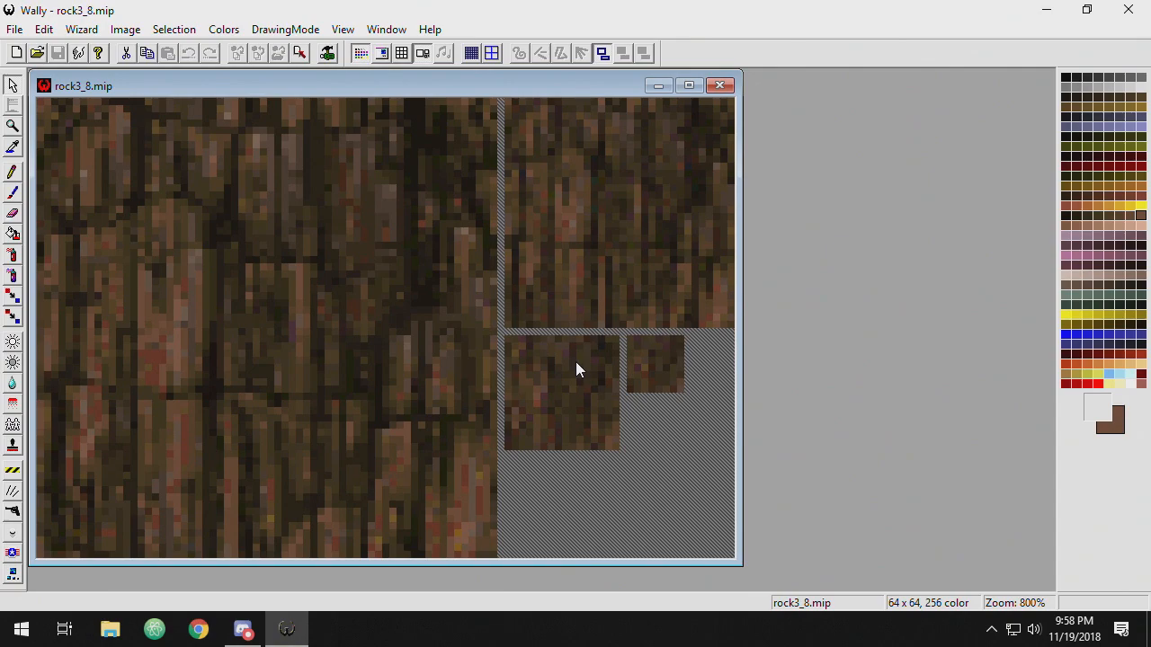
mouse_move(187, 167)
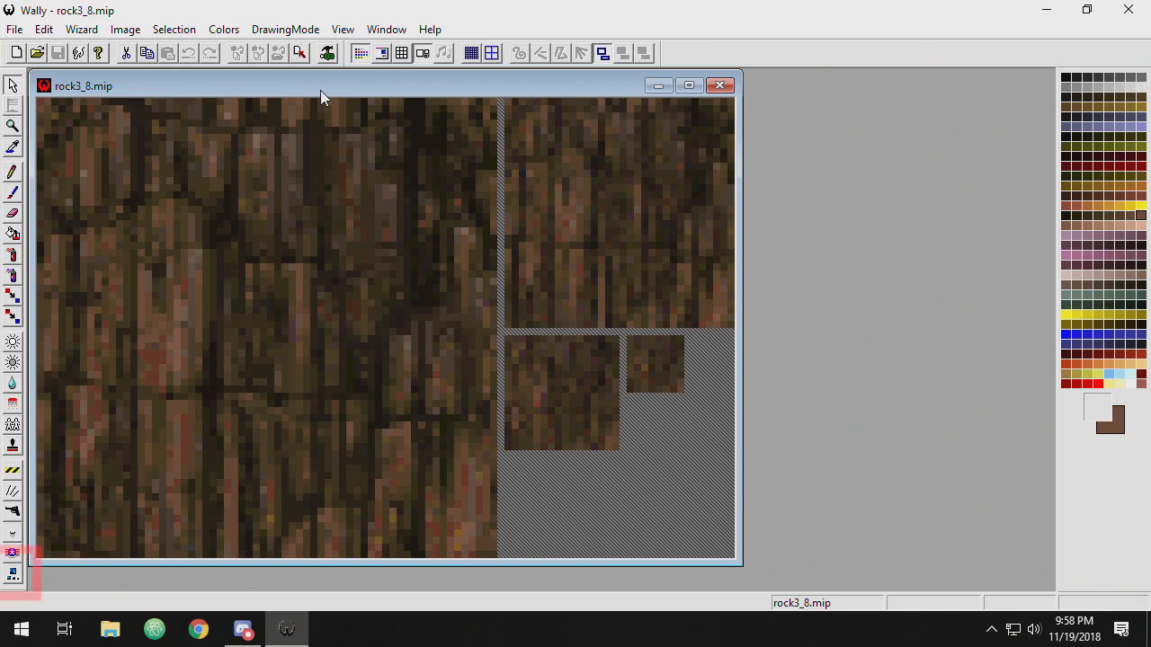
mouse_move(14, 572)
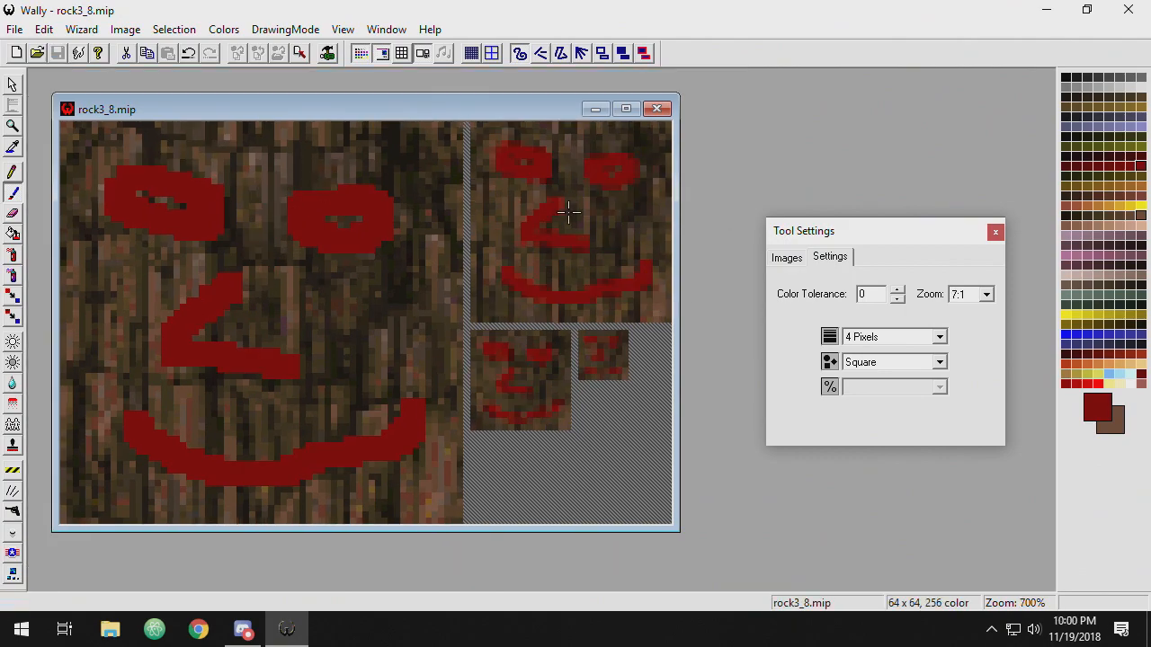
mouse_move(595, 362)
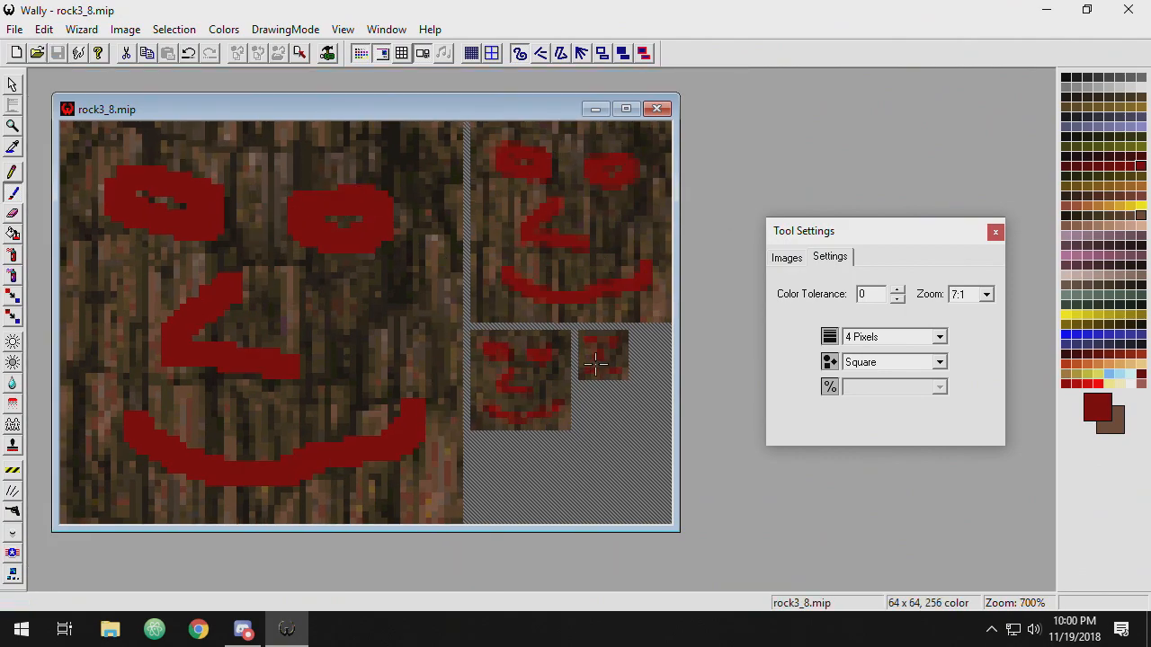
mouse_move(529, 363)
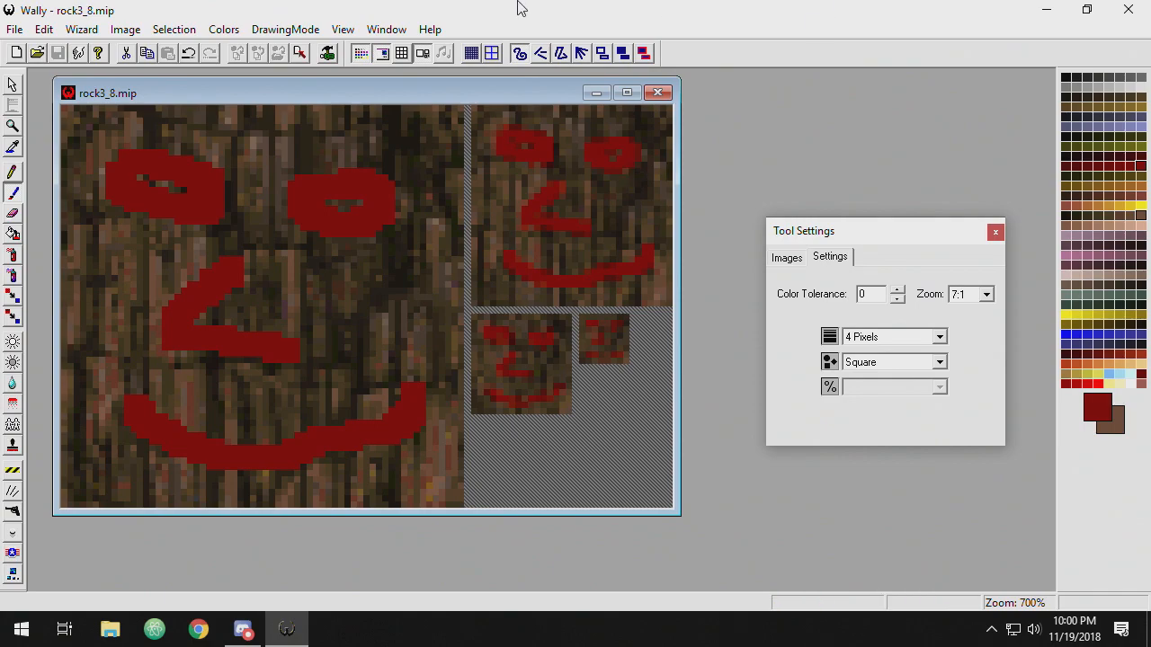
mouse_move(658, 93)
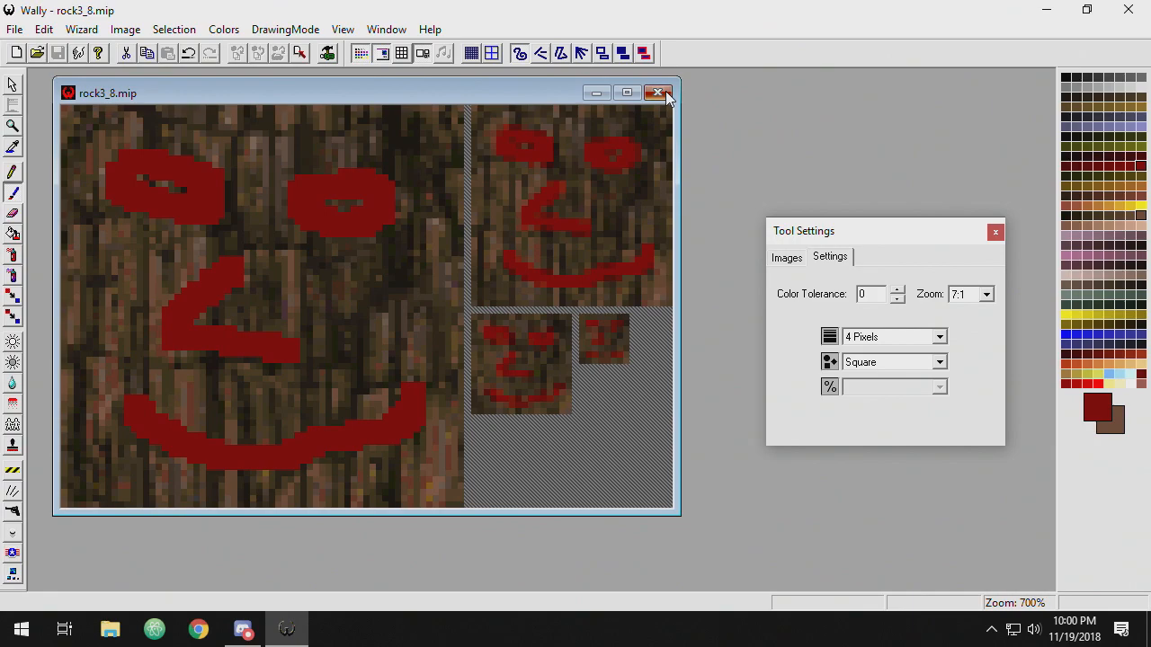
- Close the rock3_8 image and open BASE.WAD from the wads folder
left_click(658, 93)
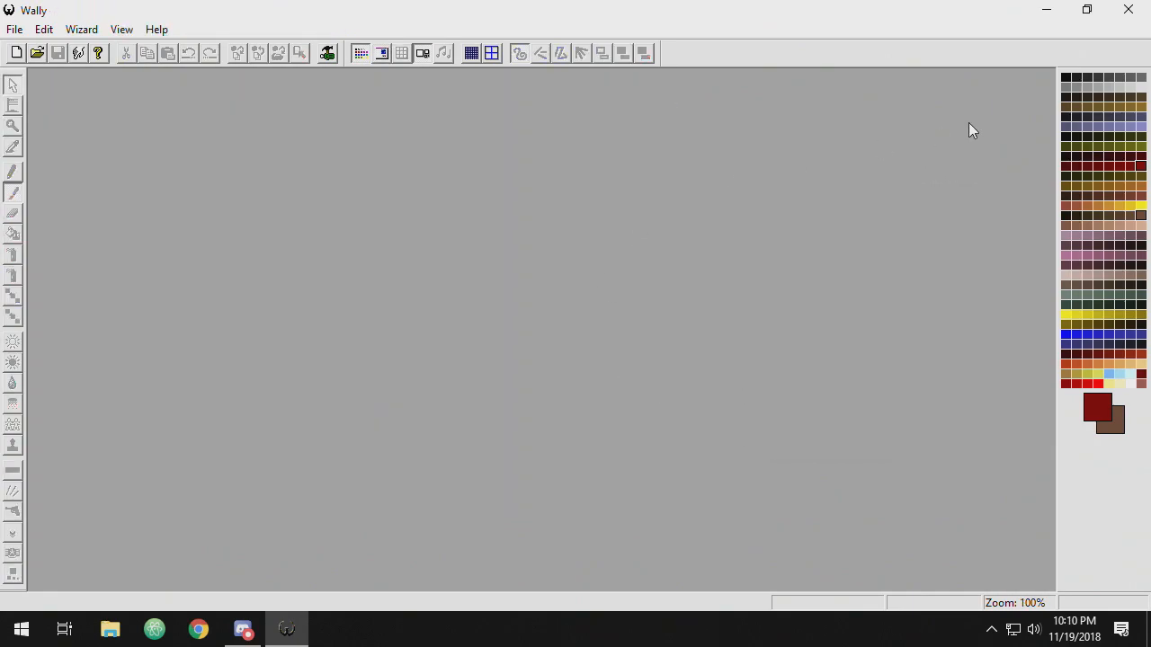
mouse_move(707, 144)
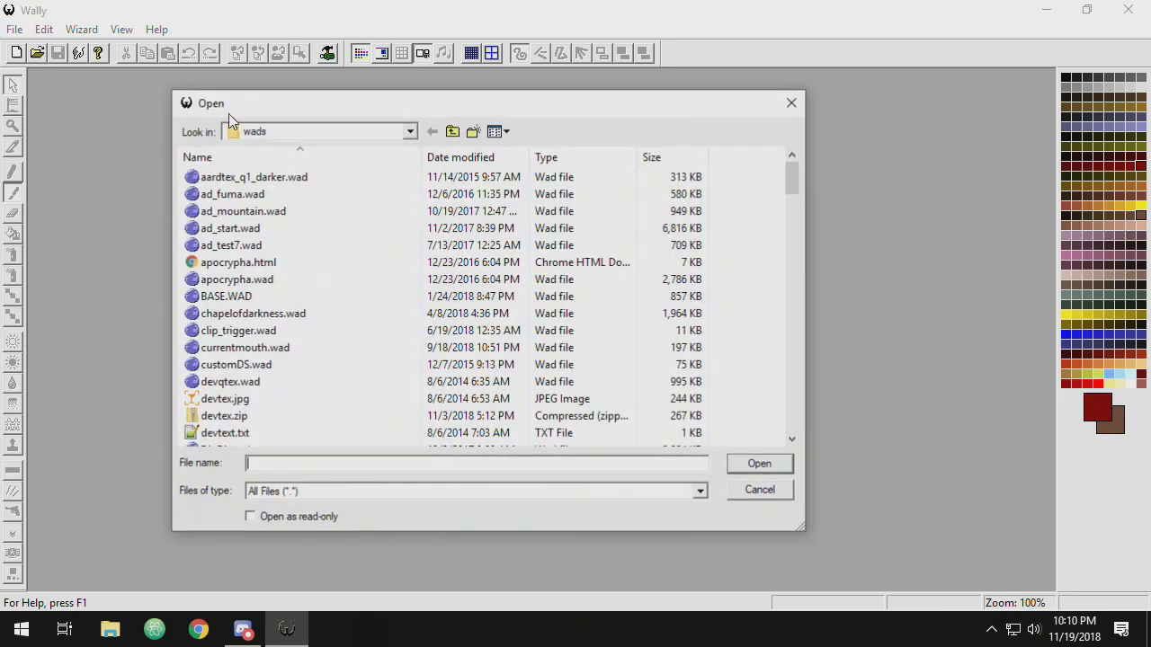
left_click(227, 294)
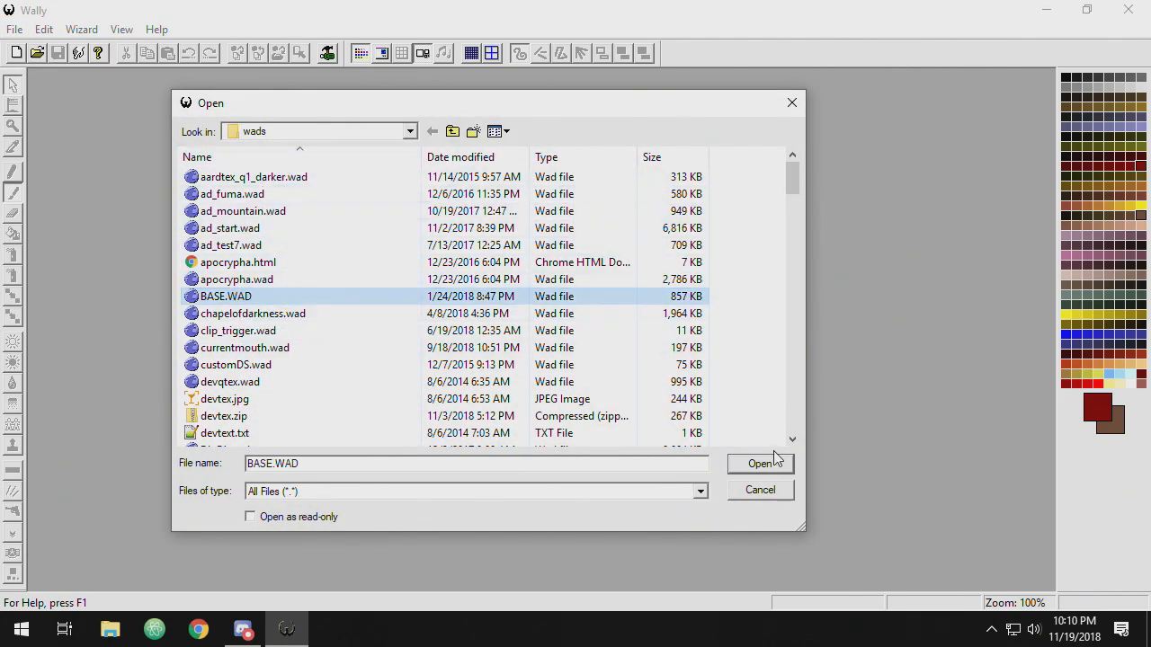
left_click(759, 464)
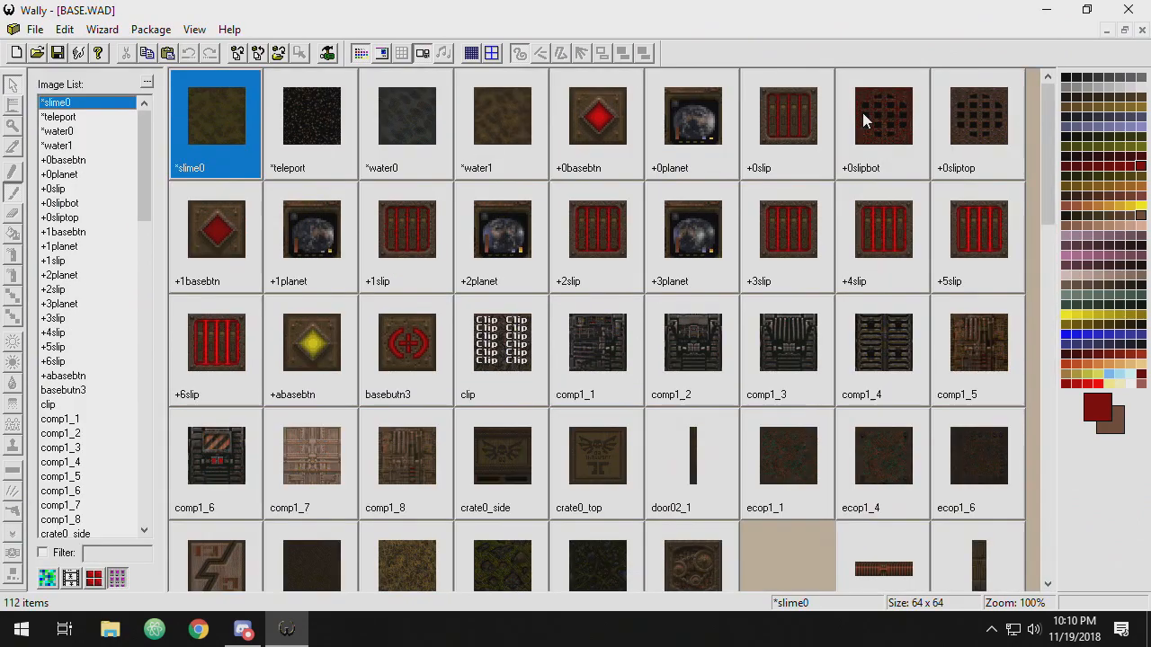
mouse_move(146, 108)
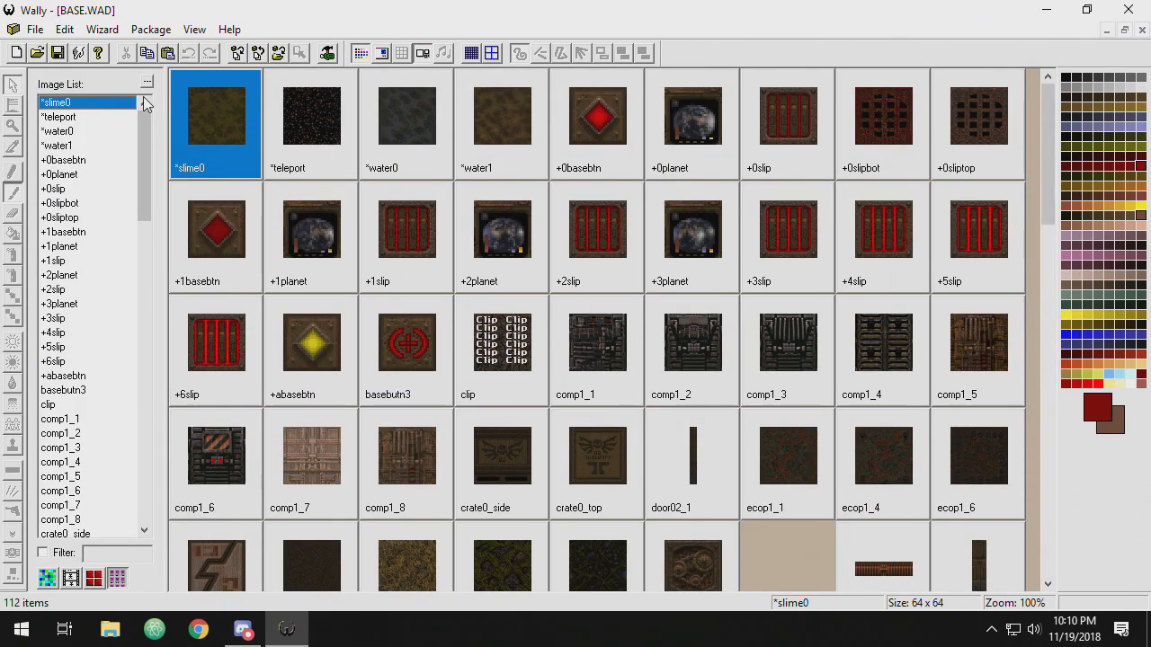
mouse_move(1054, 158)
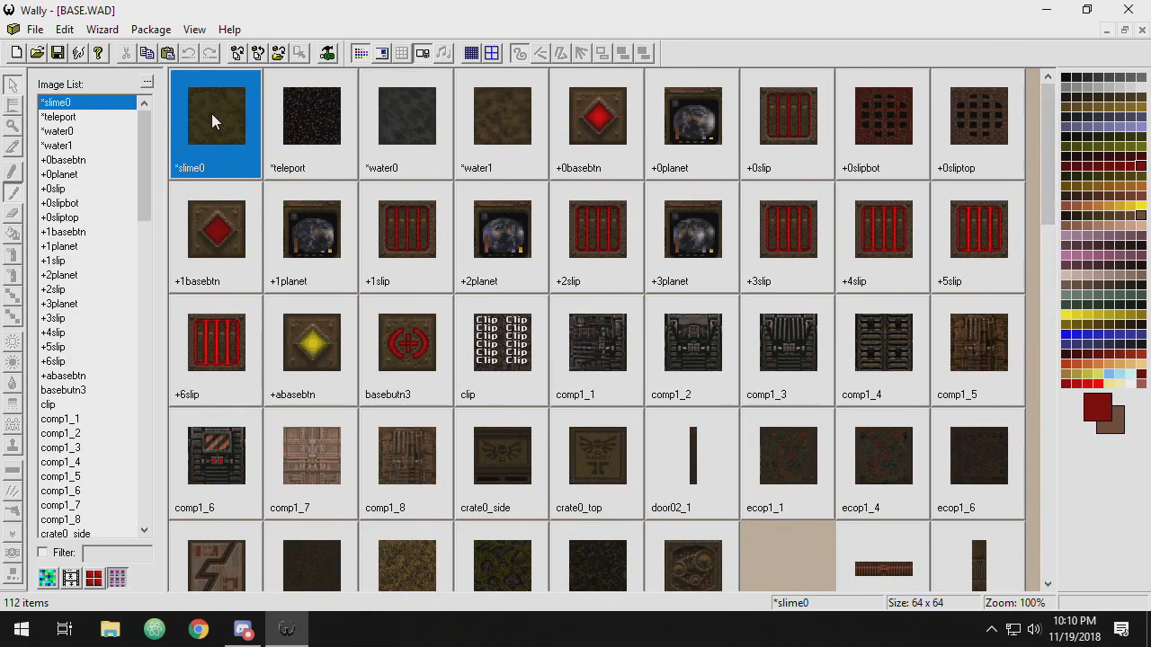
mouse_move(252, 248)
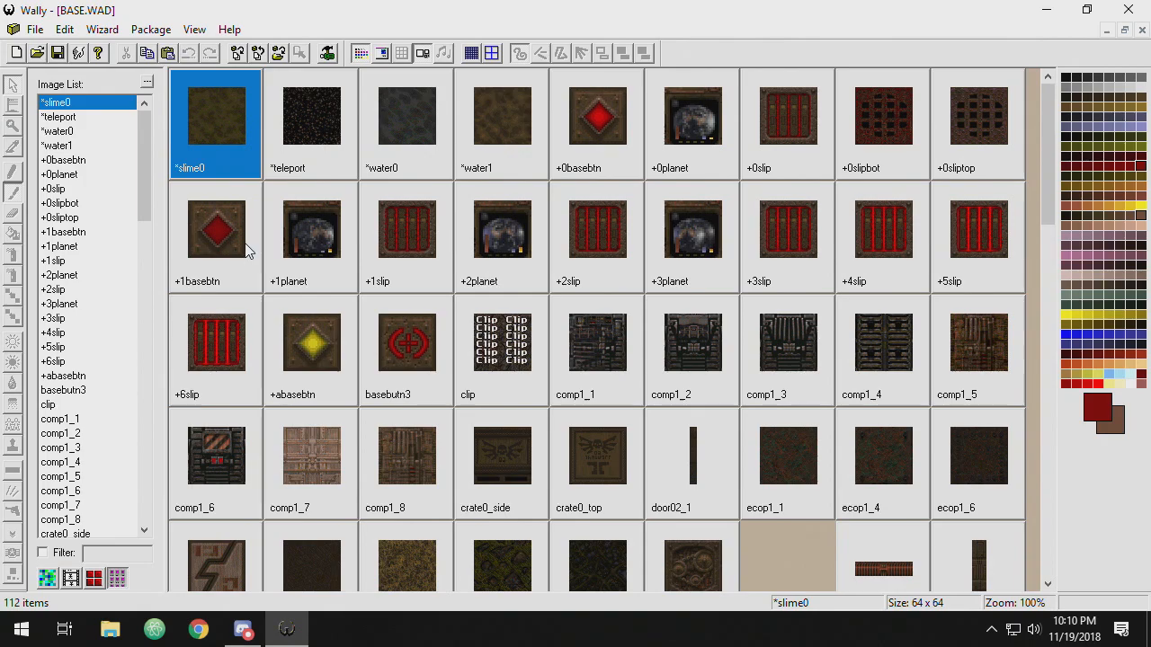
right_click(216, 230)
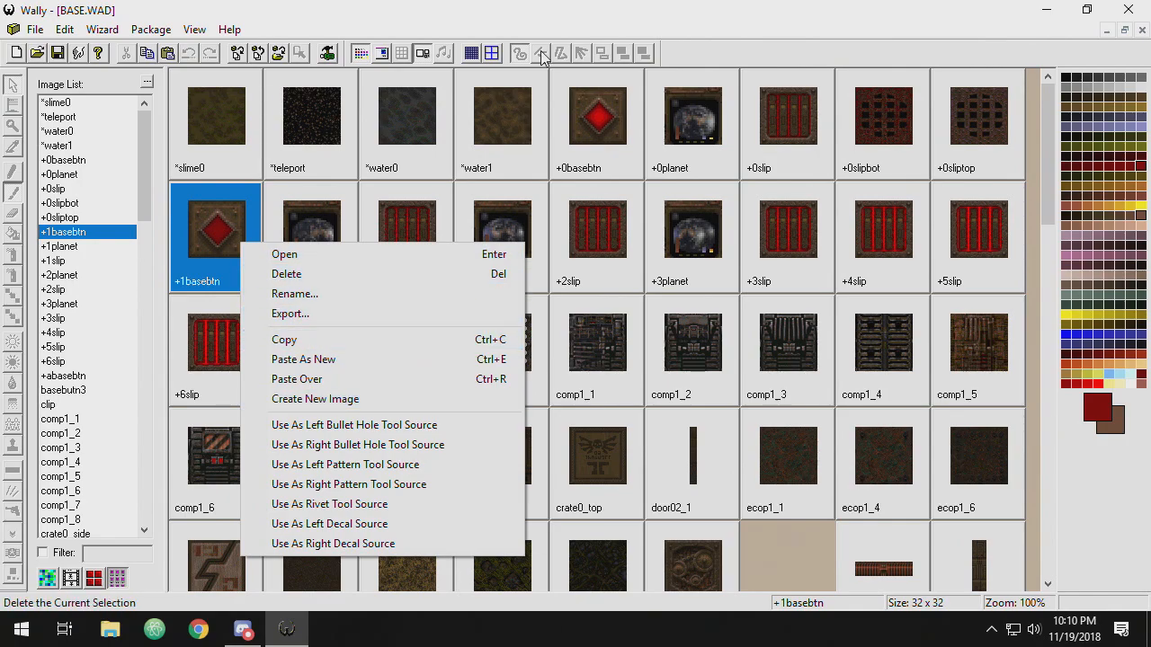
left_click(359, 87)
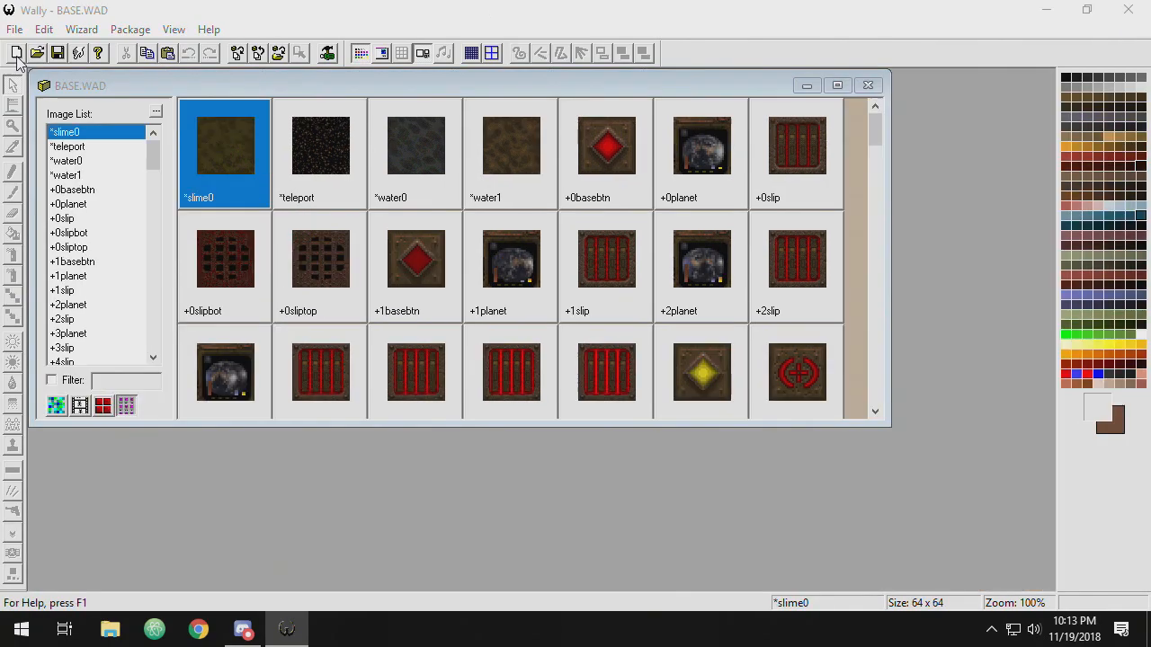
- Create a new Quake1 Package (wad2) (.wad) via Create New Texture
left_click(18, 51)
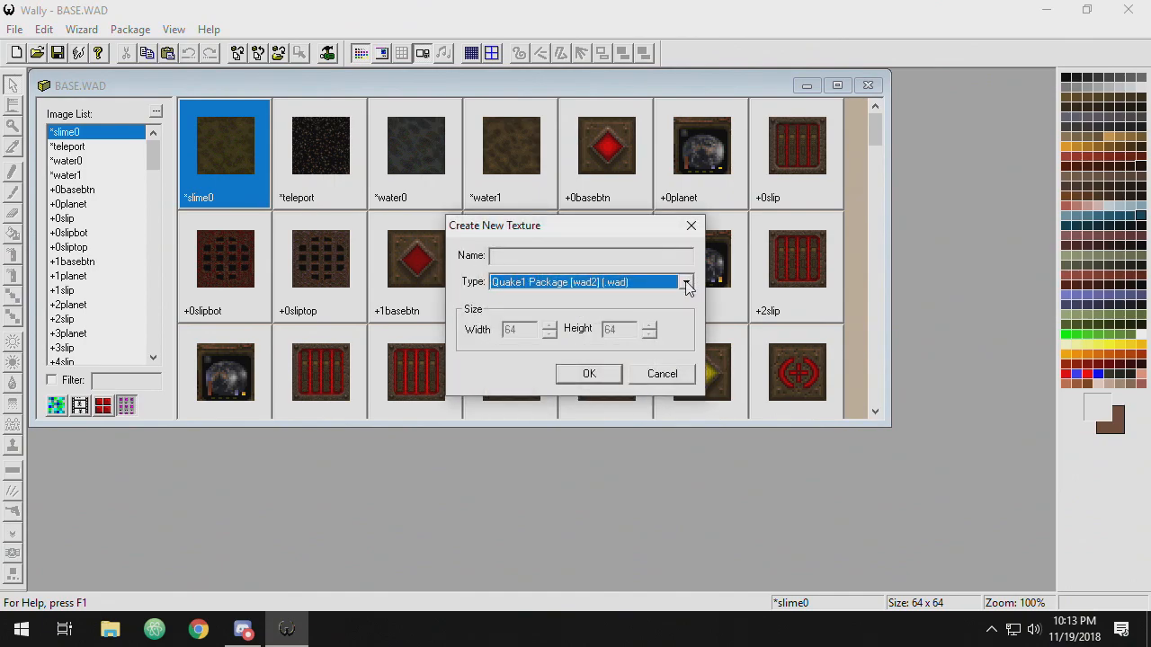
left_click(685, 281)
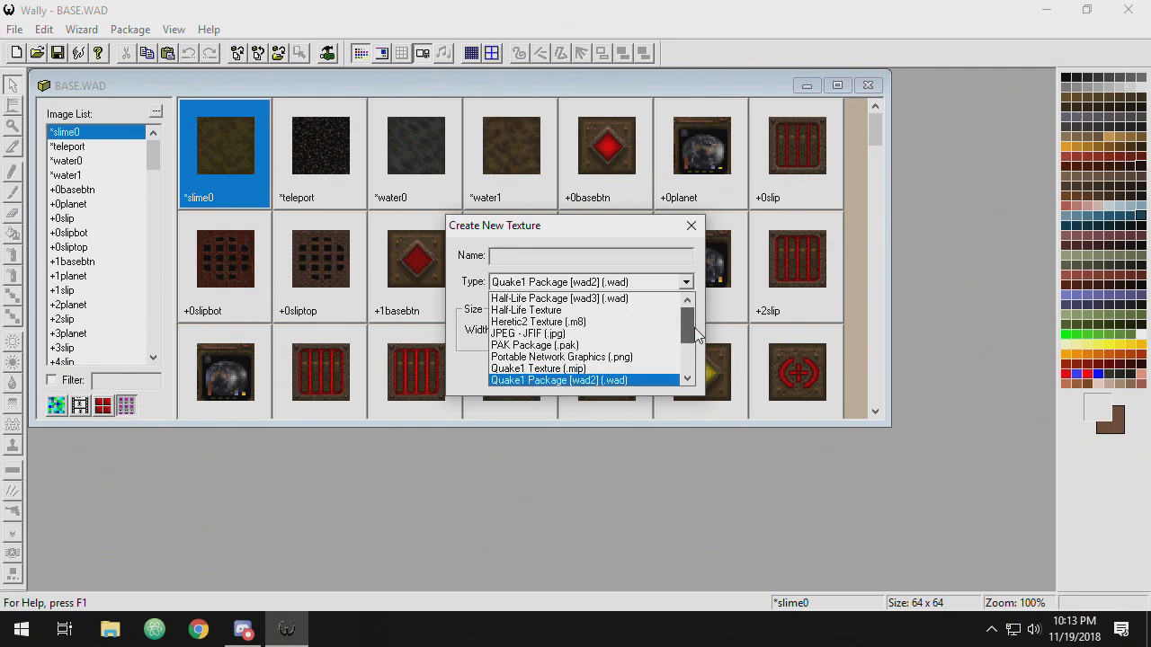
scroll("down", 3)
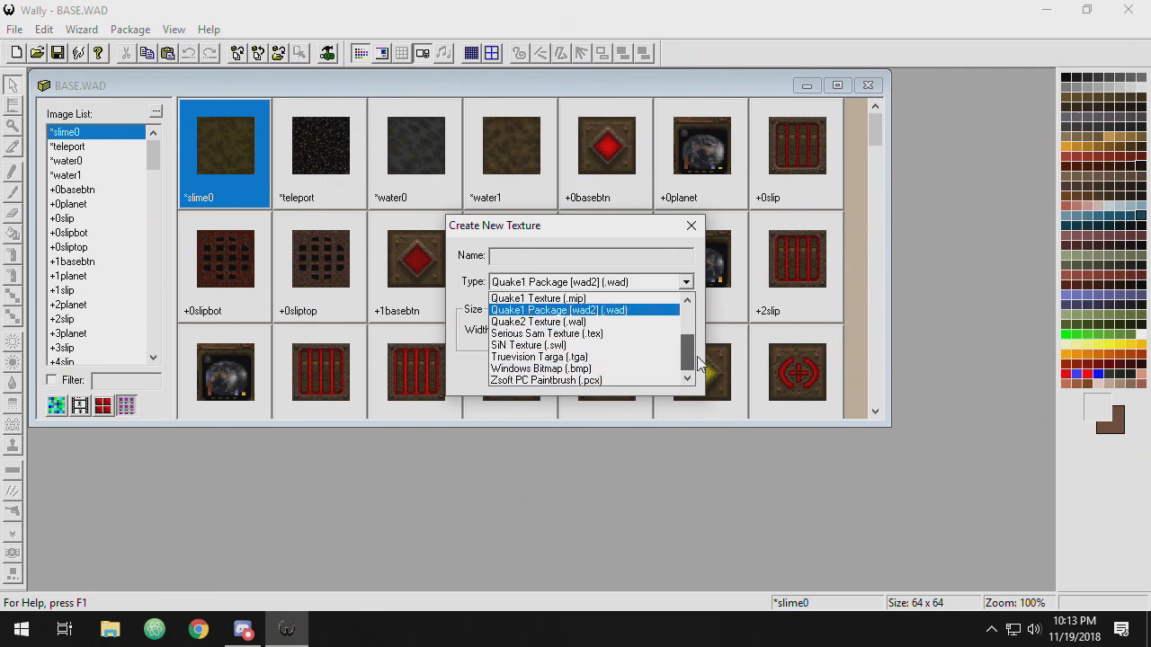
left_click(561, 309)
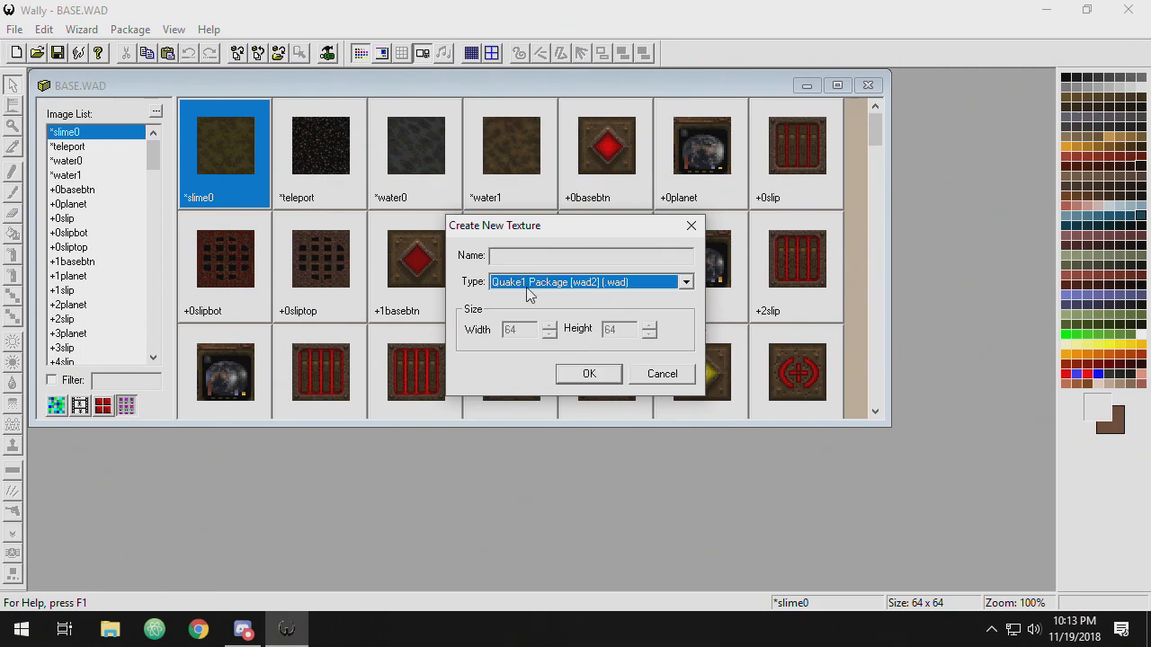
left_click(590, 373)
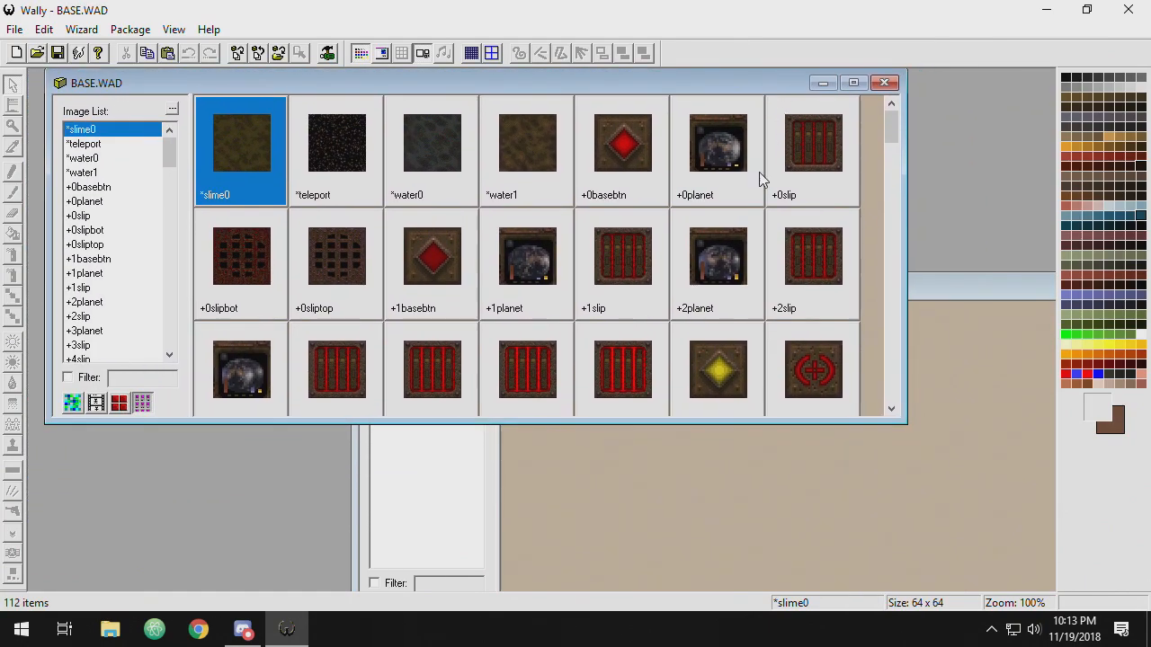
- Expand the BASE.WAD window to fill the workspace showing all 112 textures
scroll("down", 3)
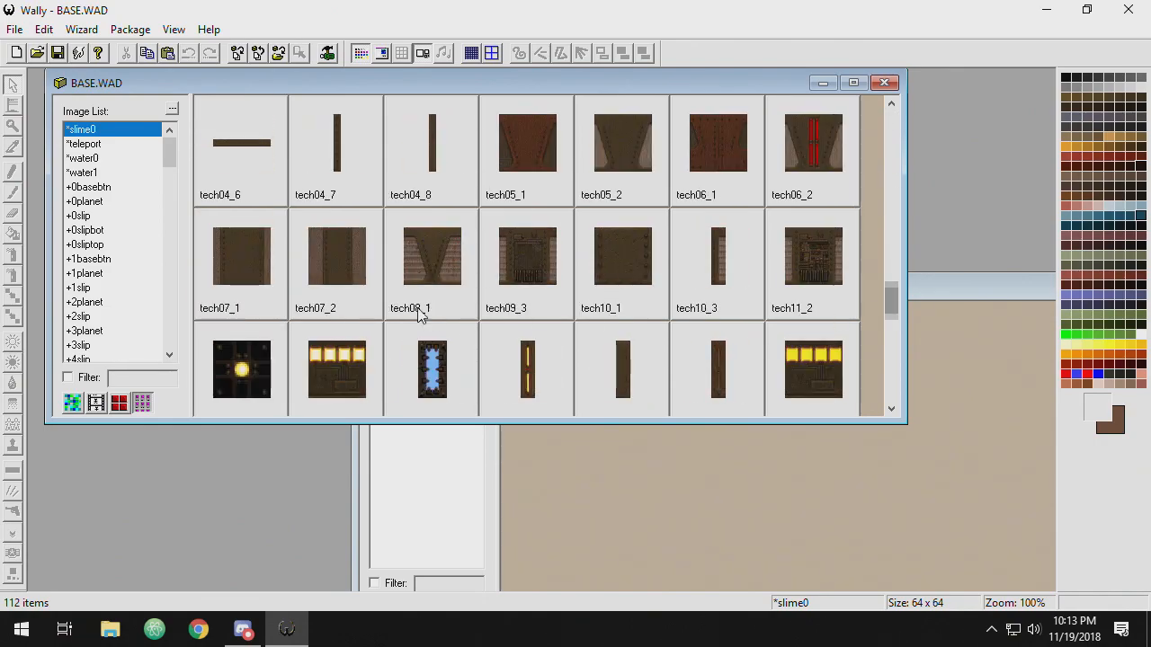
left_click(853, 83)
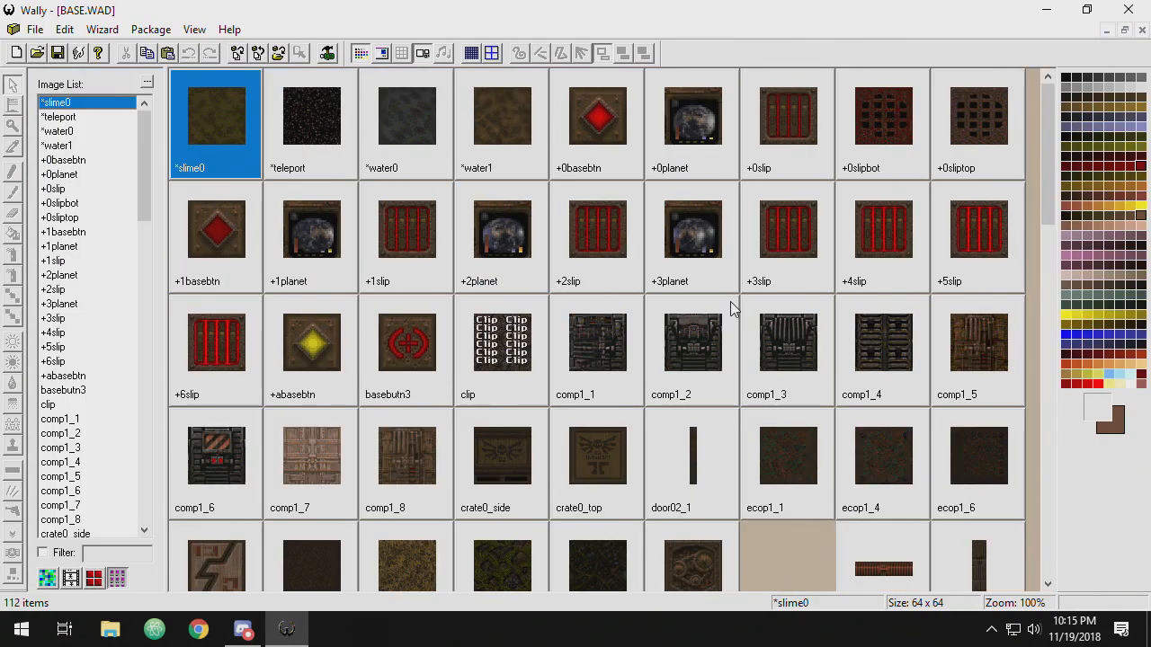